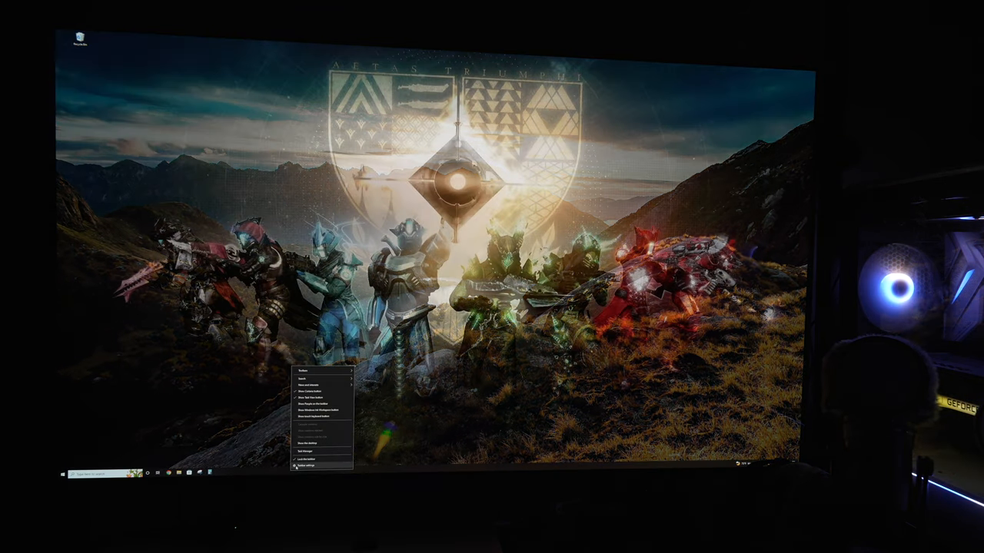
Hide the taskbar and open the desktop Background personalization settings.
{"action": "left_click", "coordinate": [307, 465]}
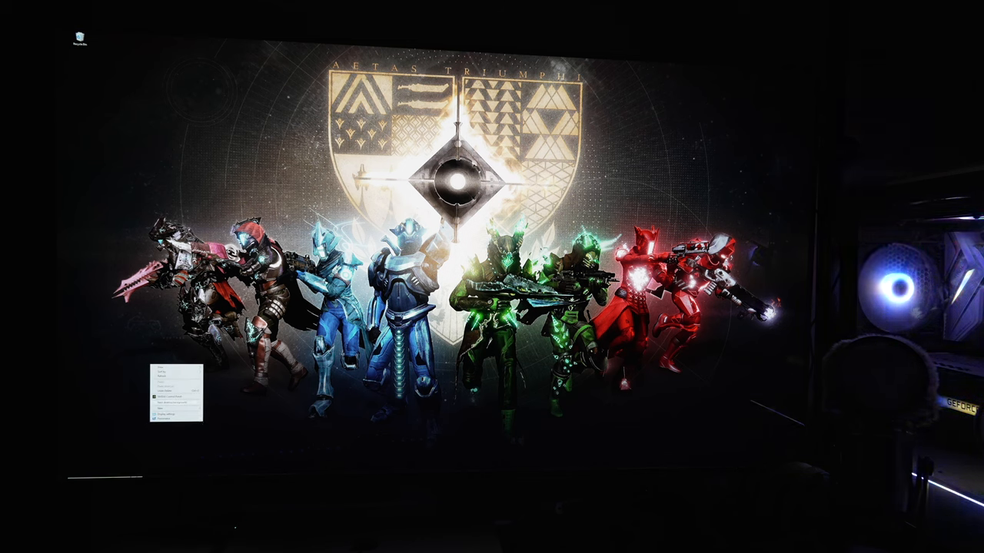
{"action": "left_click", "coordinate": [166, 423]}
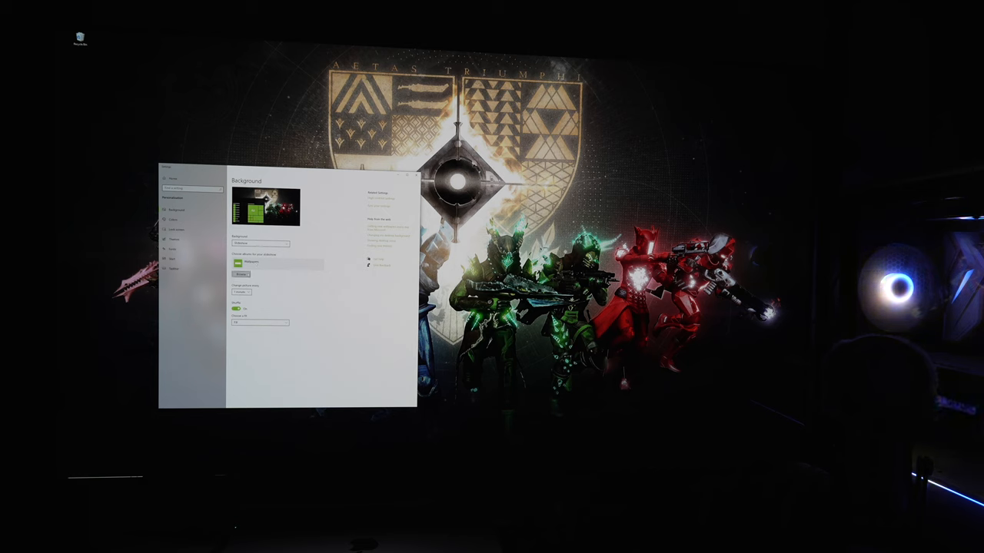
Make the Dragon Ball character artwork the wallpaper and pick its screen fit.
{"action": "left_click", "coordinate": [261, 291]}
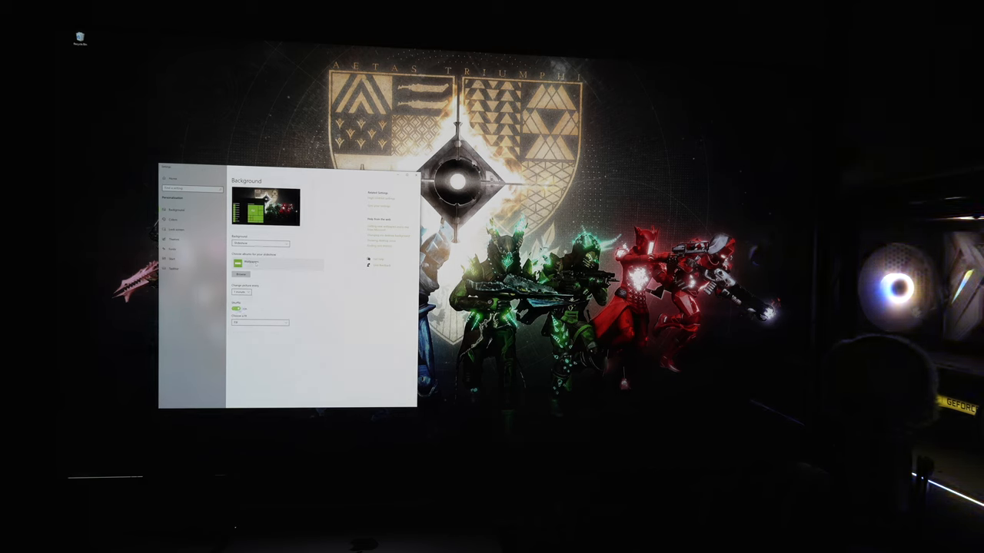
{"action": "left_click", "coordinate": [260, 322]}
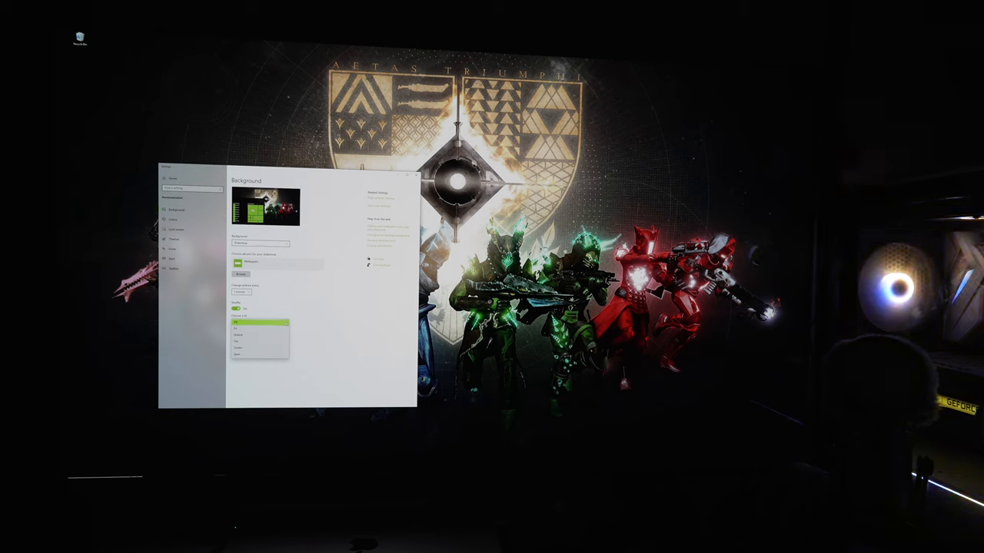
{"action": "left_click", "coordinate": [260, 323]}
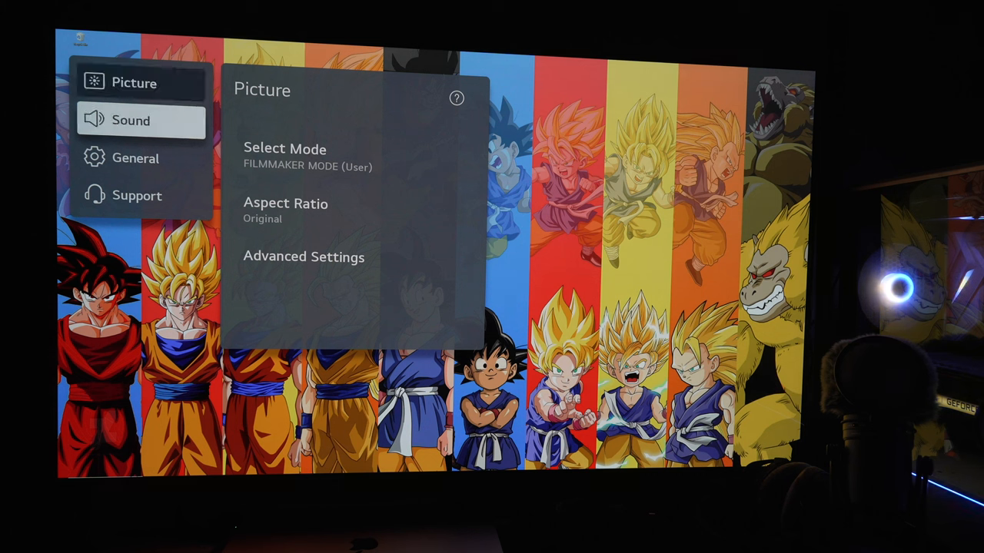
Through Home Dashboard's Edit Inputs, save the PC icon for HDMI 4.
{"action": "left_click", "coordinate": [135, 157]}
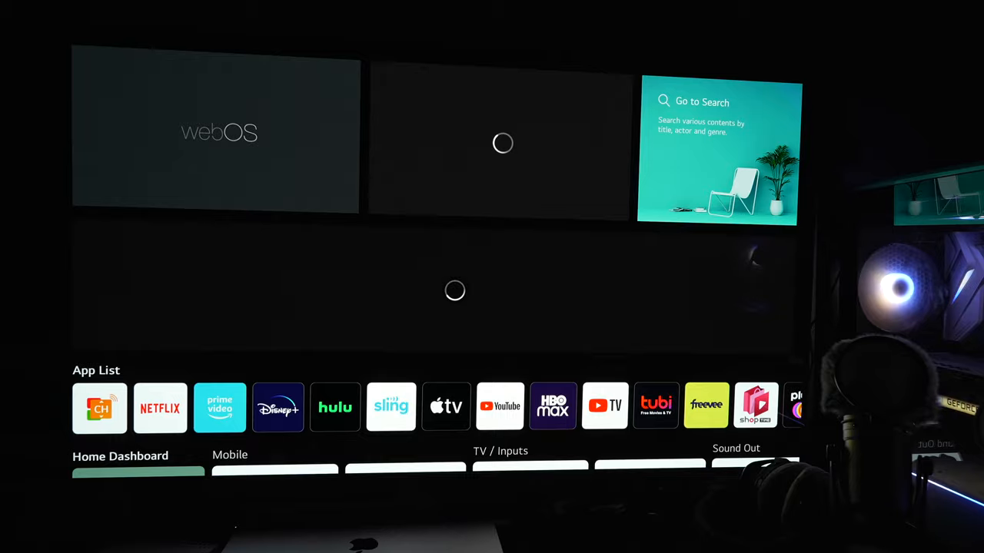
{"action": "scroll", "scroll_direction": "down", "scroll_amount": 3}
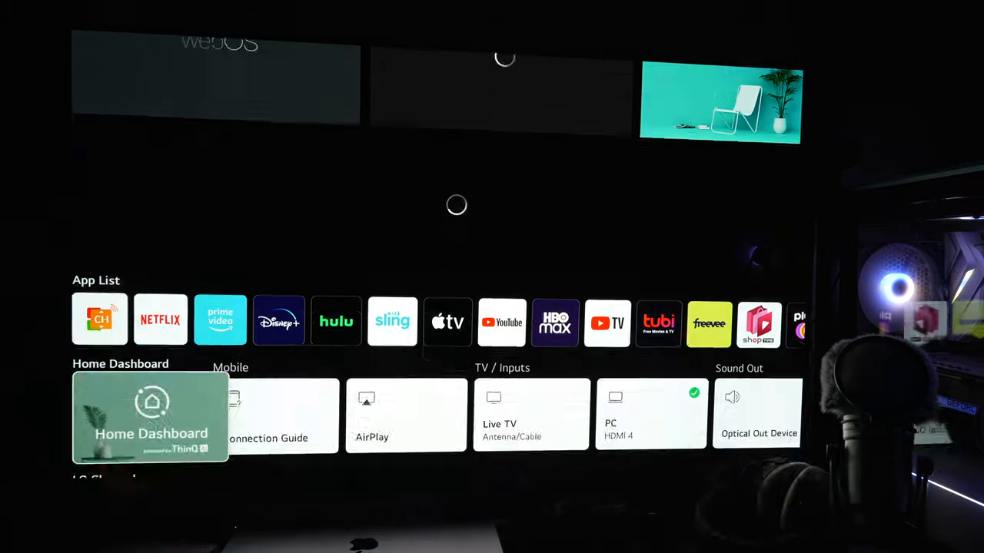
{"action": "left_click", "coordinate": [150, 416]}
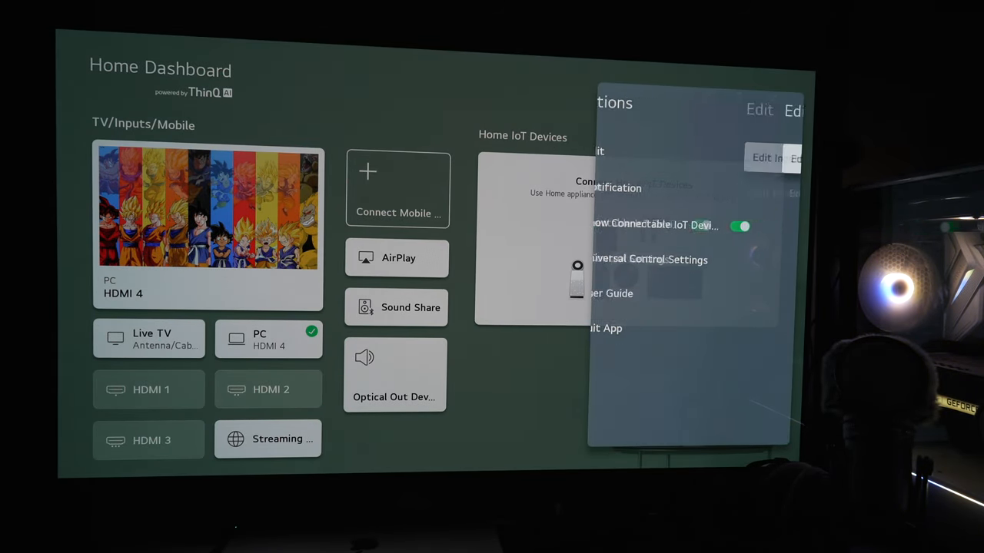
{"action": "left_click", "coordinate": [759, 110]}
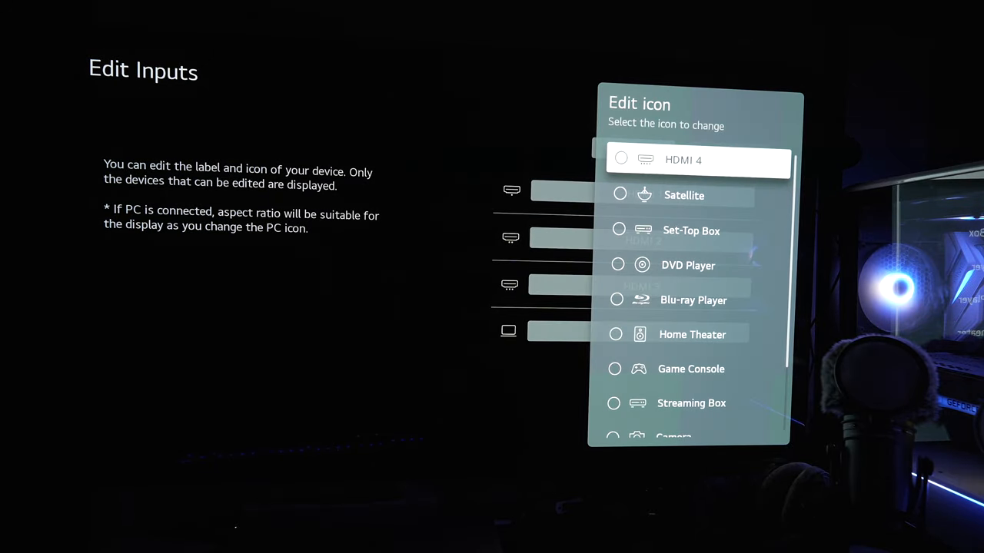
{"action": "scroll", "scroll_direction": "down", "scroll_amount": 3}
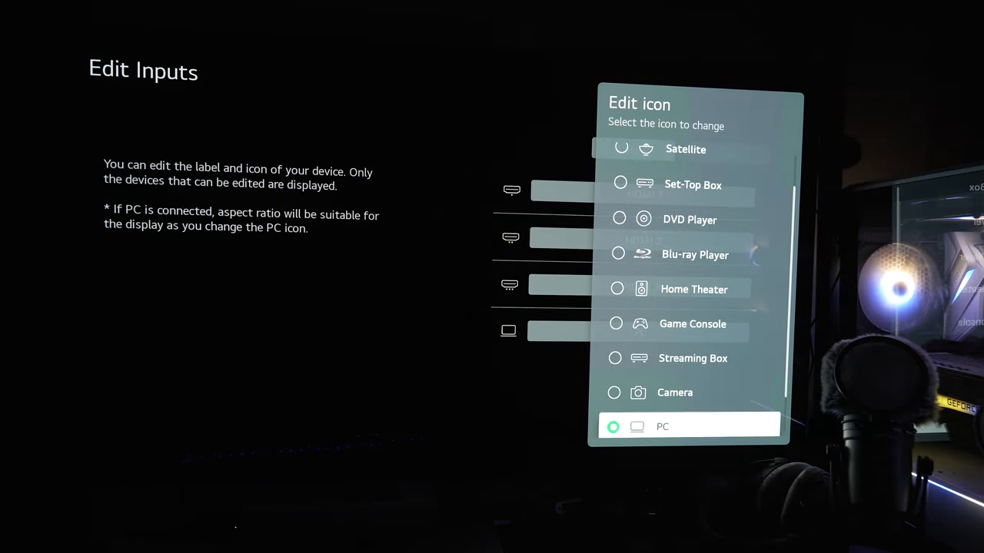
{"action": "scroll", "scroll_direction": "down", "scroll_amount": 3}
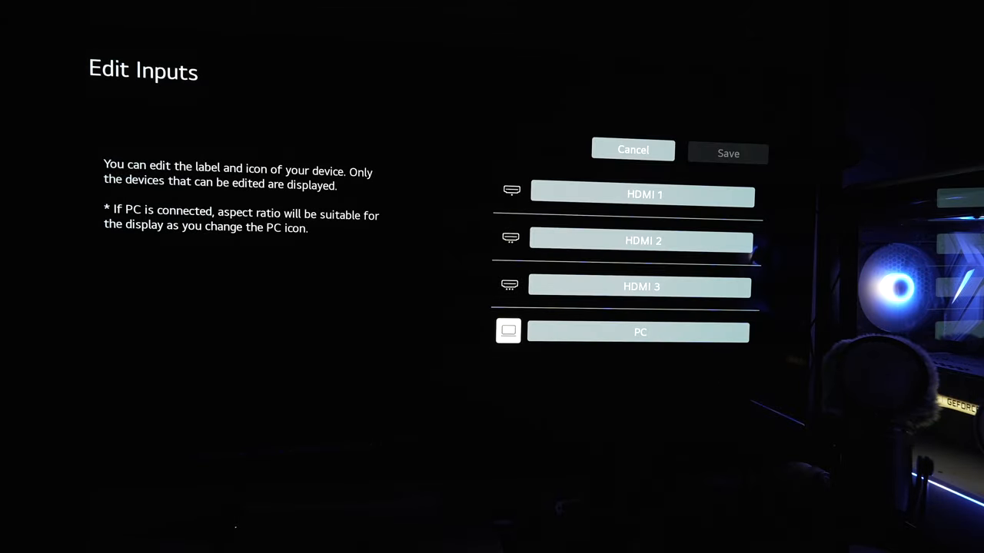
{"action": "left_click", "coordinate": [632, 149]}
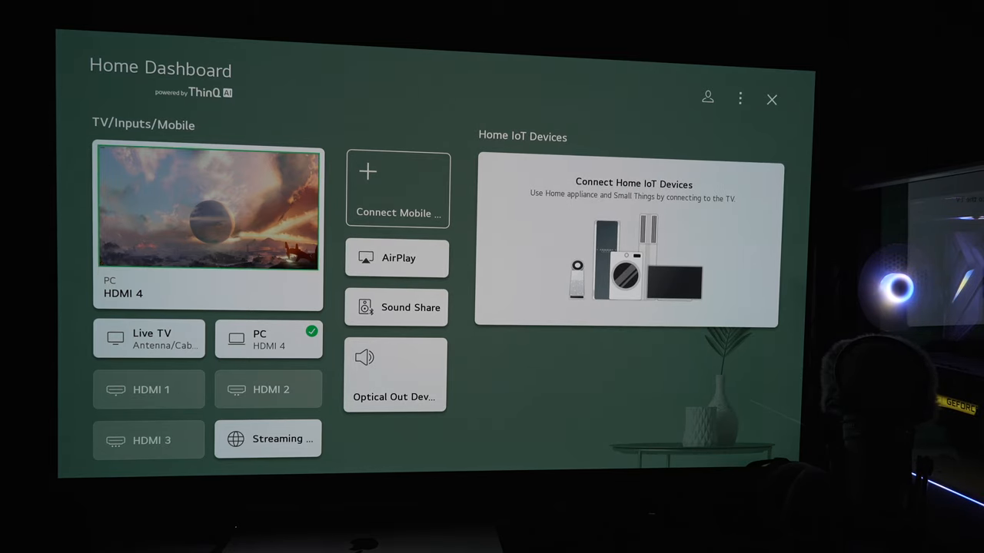
{"action": "left_click", "coordinate": [268, 339]}
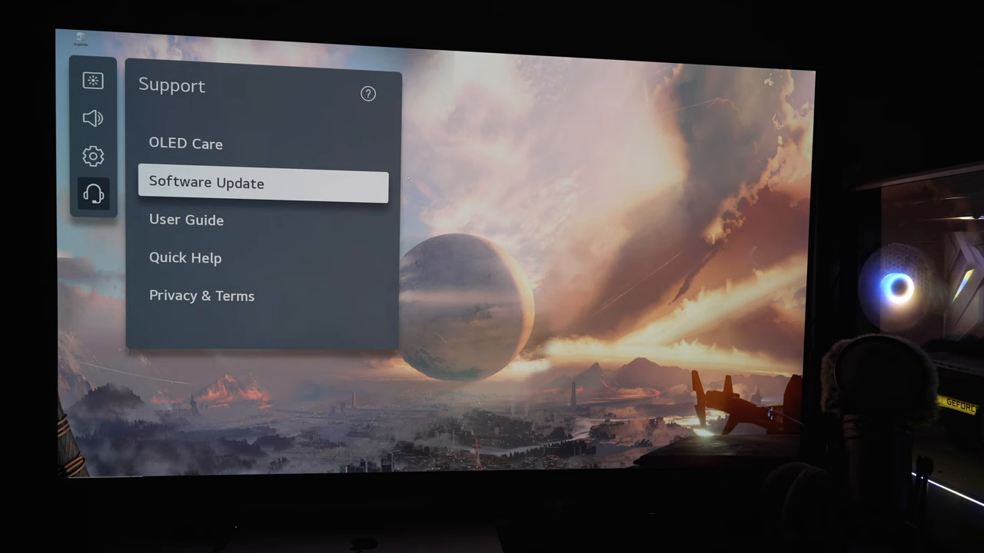
Review Software Update status, then OLED Care's Device Self Care and OLED Panel Care options.
{"action": "left_click", "coordinate": [263, 183]}
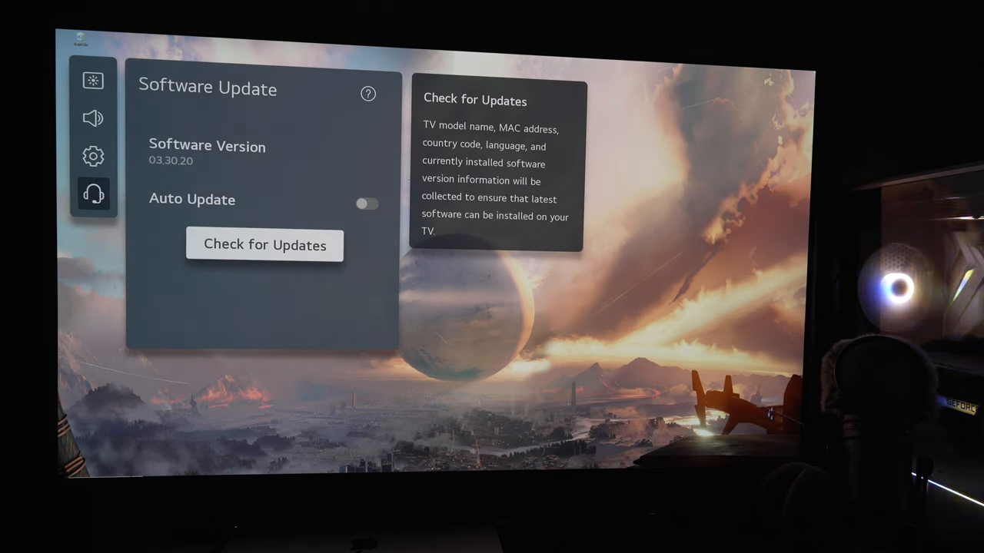
{"action": "left_click", "coordinate": [264, 245]}
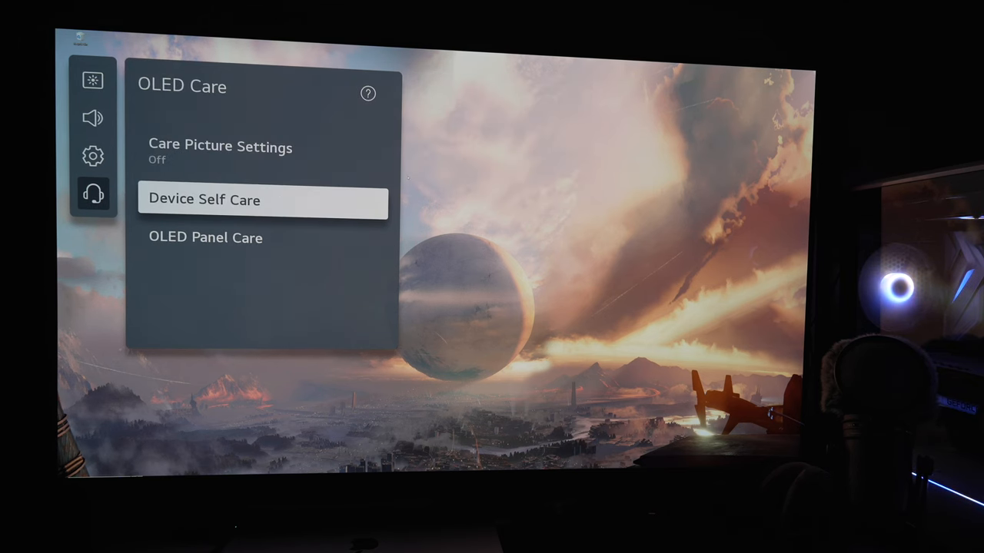
{"action": "left_click", "coordinate": [263, 199]}
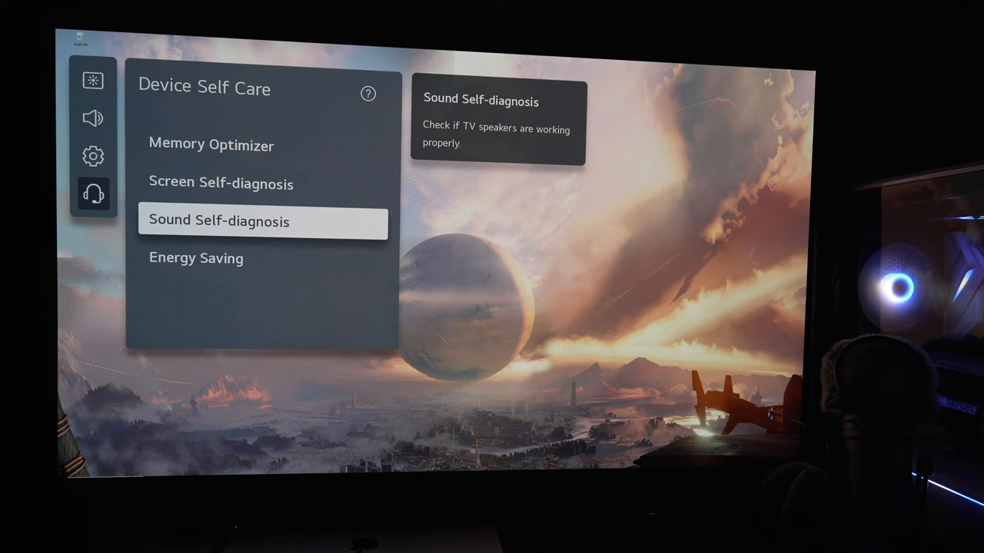
{"action": "left_click", "coordinate": [195, 258]}
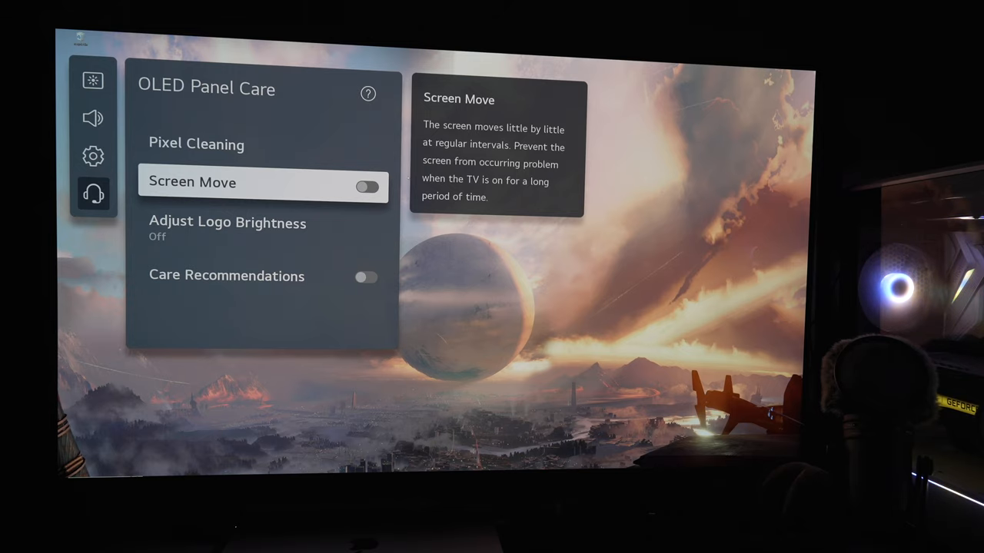
{"action": "left_click", "coordinate": [368, 186]}
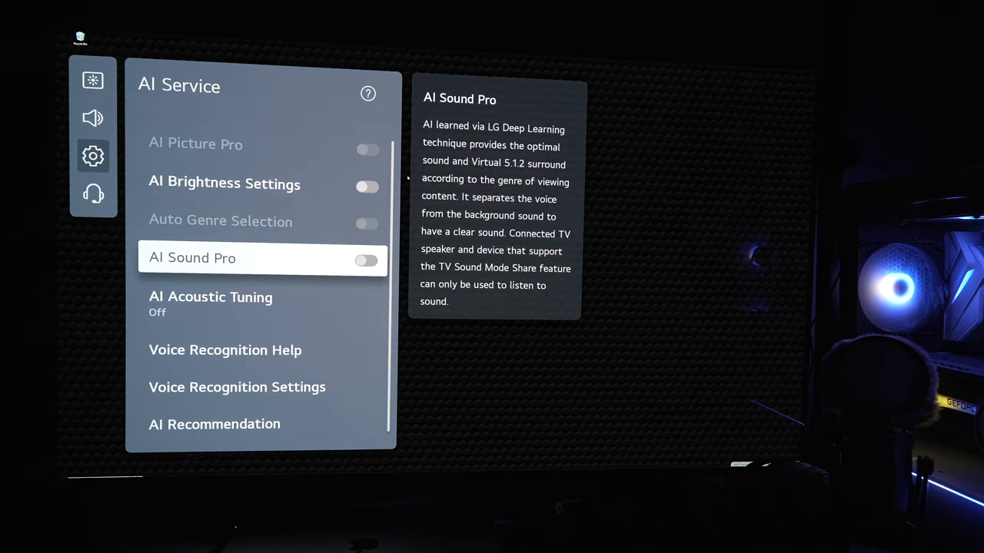
Move from General to Picture > Select Mode and confirm FILMMAKER MODE (User).
{"action": "left_click", "coordinate": [366, 260]}
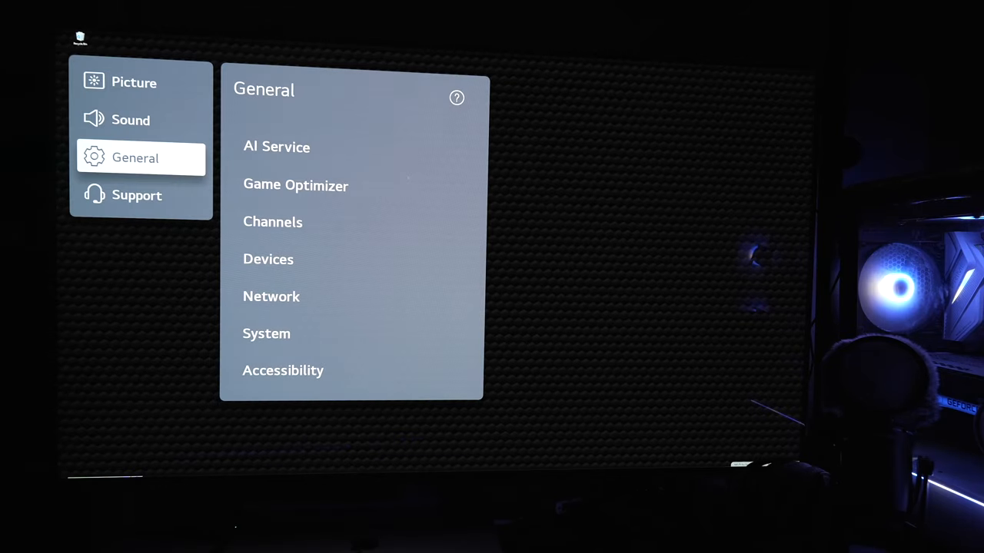
{"action": "left_click", "coordinate": [131, 119]}
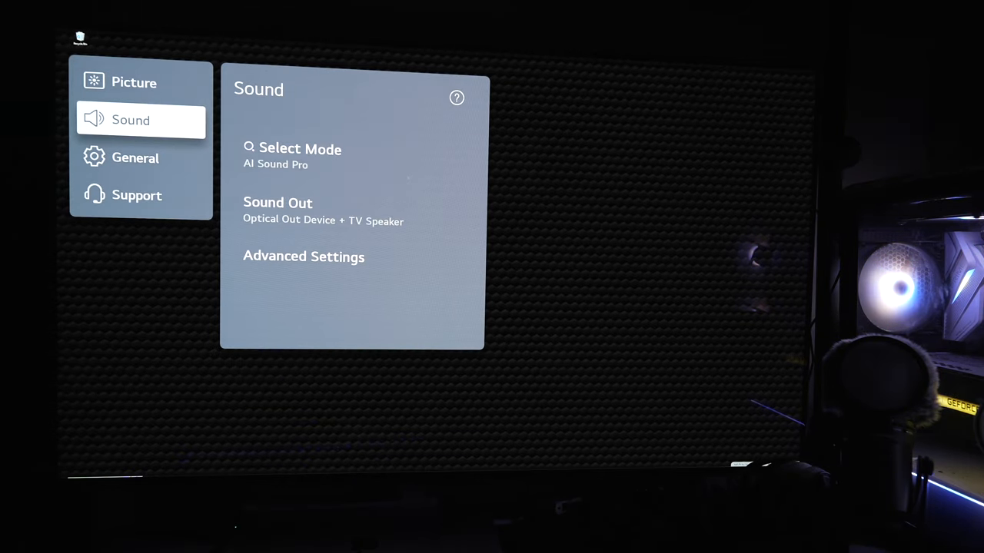
{"action": "left_click", "coordinate": [134, 82]}
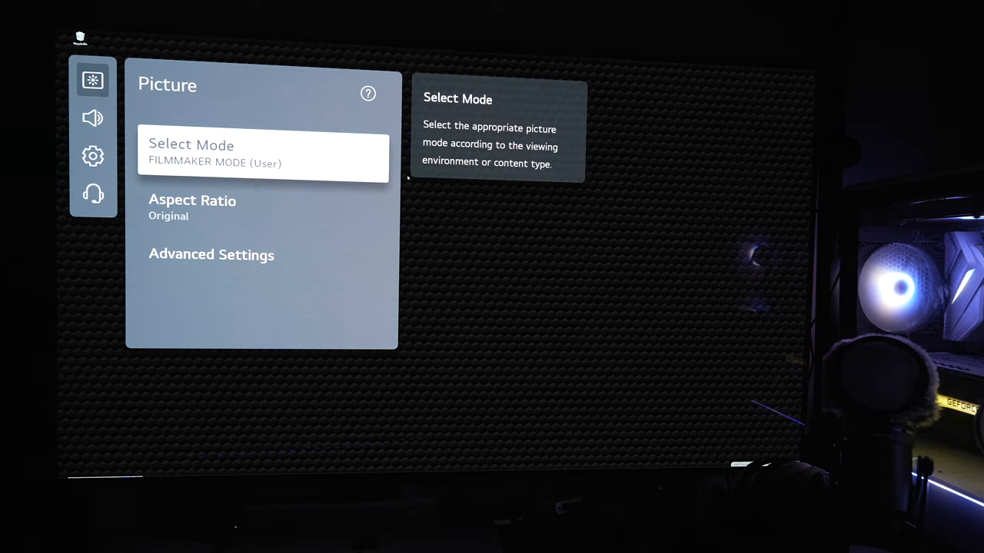
{"action": "left_click", "coordinate": [264, 154]}
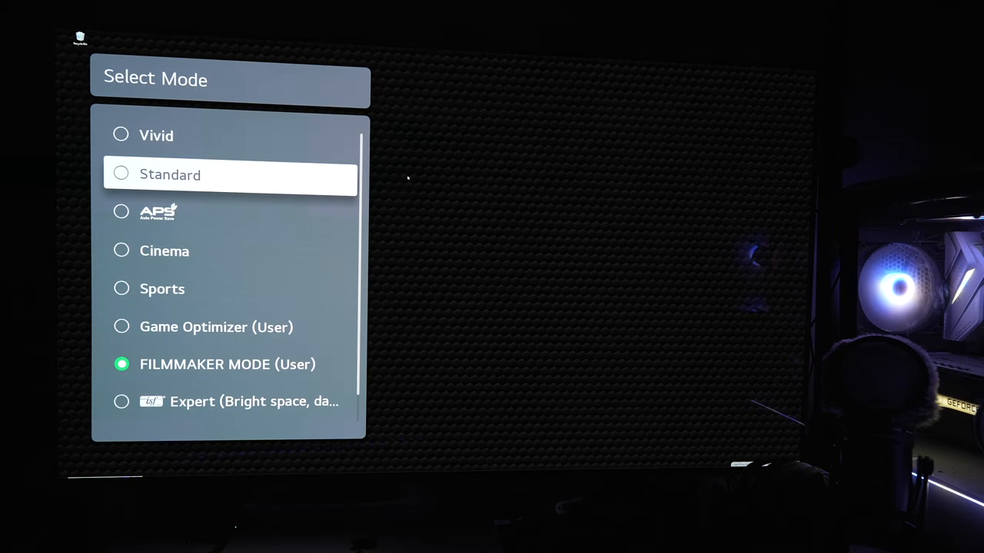
{"action": "scroll", "scroll_direction": "down", "scroll_amount": 3}
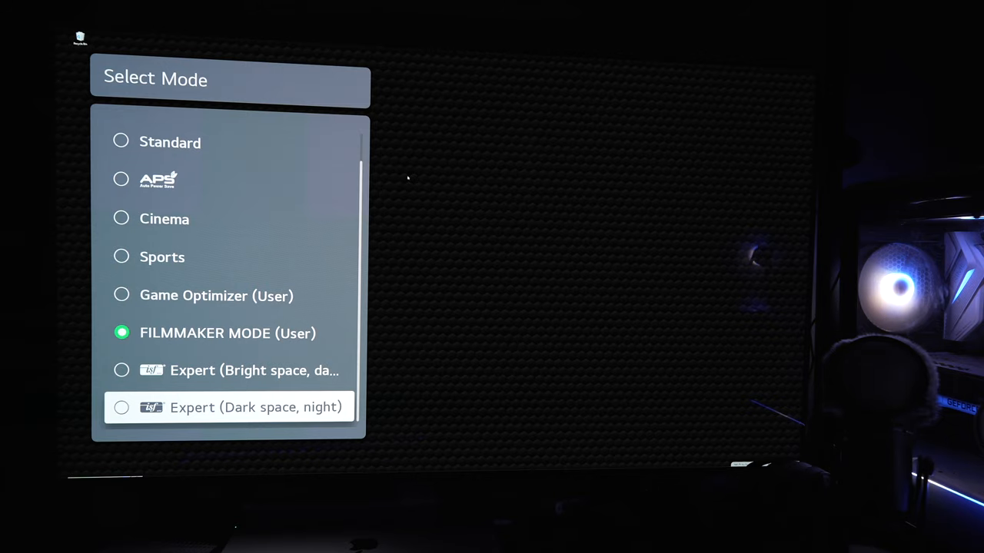
{"action": "left_click", "coordinate": [255, 370]}
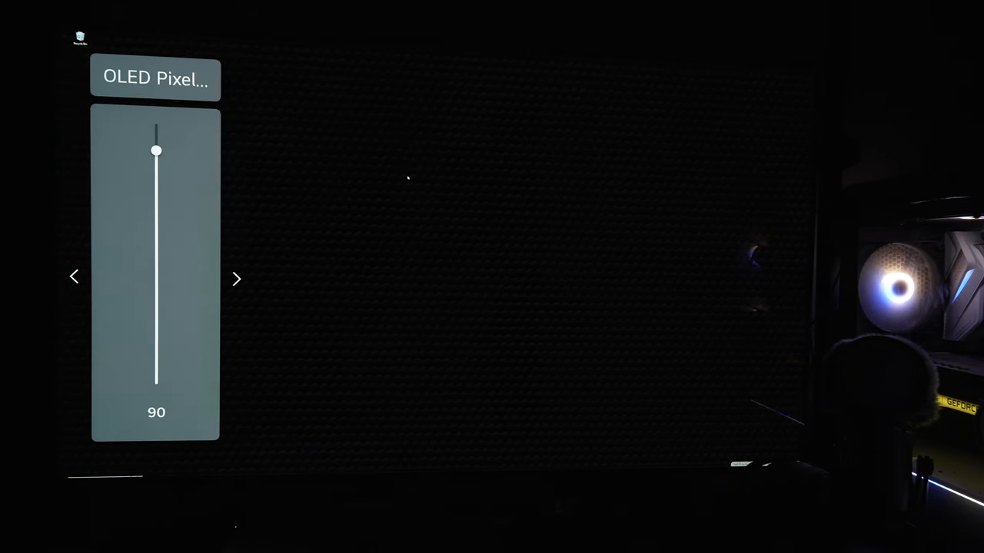
Set OLED Pixel Brightness 93, contrast 80 and Color Depth 55 for the desktop picture.
{"action": "left_click", "coordinate": [237, 278]}
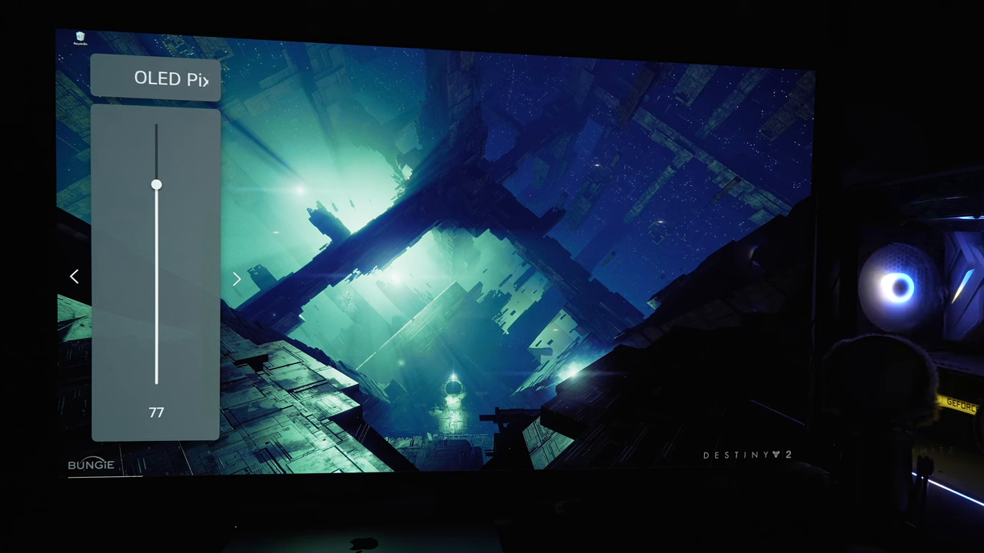
{"action": "left_click_drag", "start_coordinate": [155, 184], "coordinate": [155, 144]}
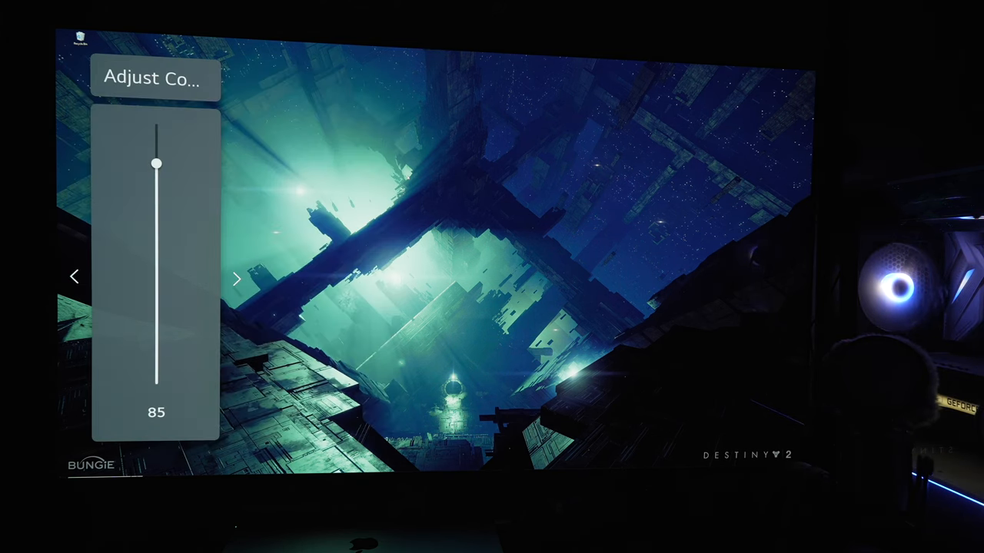
{"action": "left_click_drag", "start_coordinate": [156, 163], "coordinate": [155, 176]}
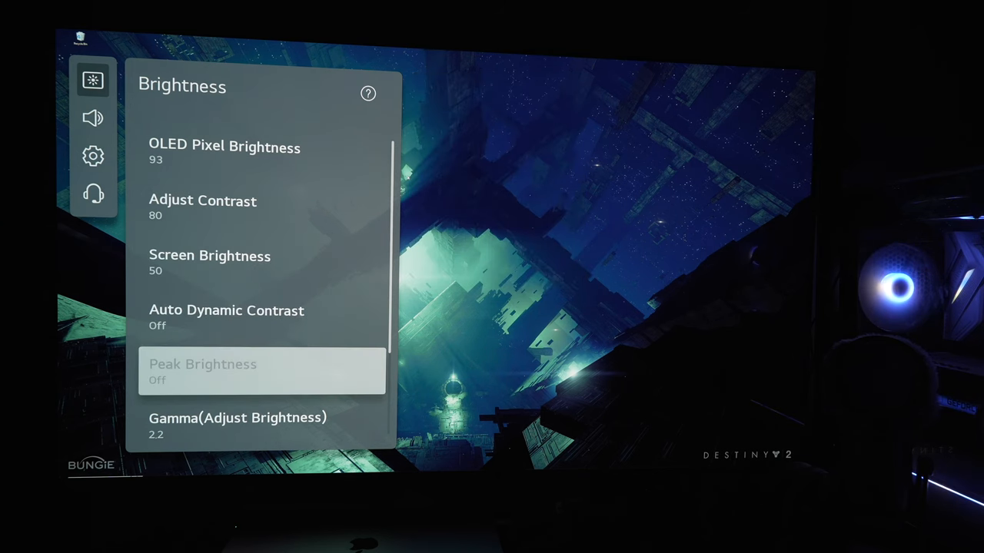
{"action": "scroll", "scroll_direction": "down", "scroll_amount": 3}
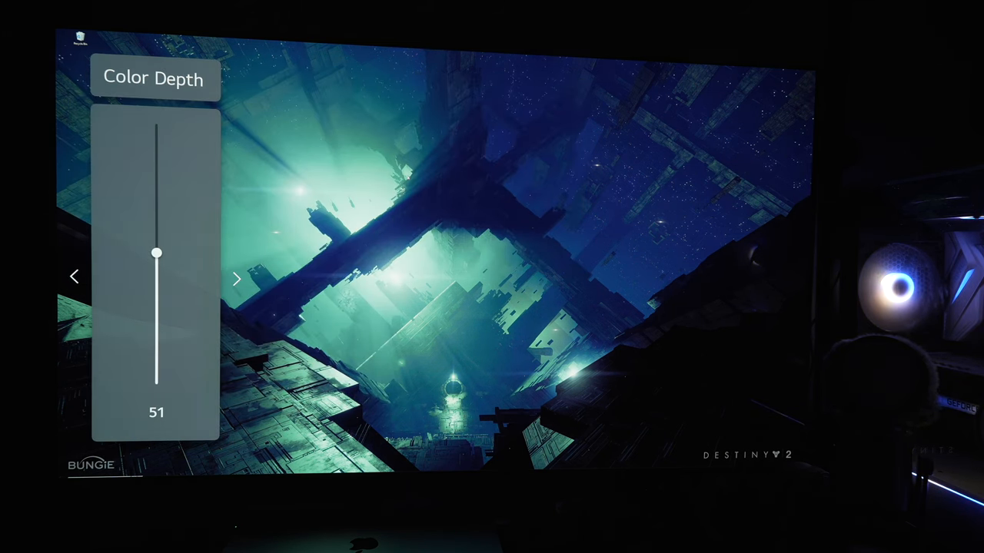
{"action": "left_click_drag", "start_coordinate": [156, 254], "coordinate": [156, 242]}
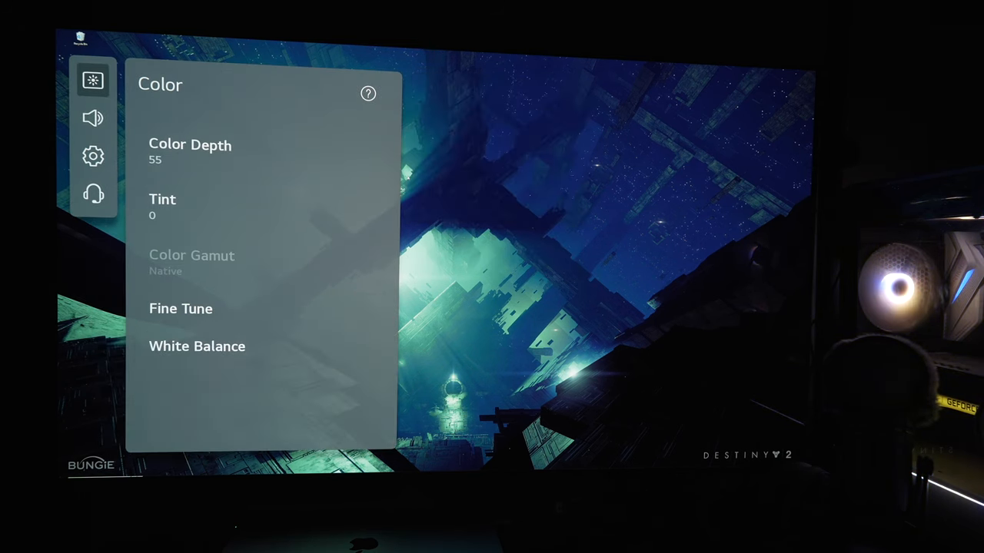
{"action": "left_click", "coordinate": [196, 346]}
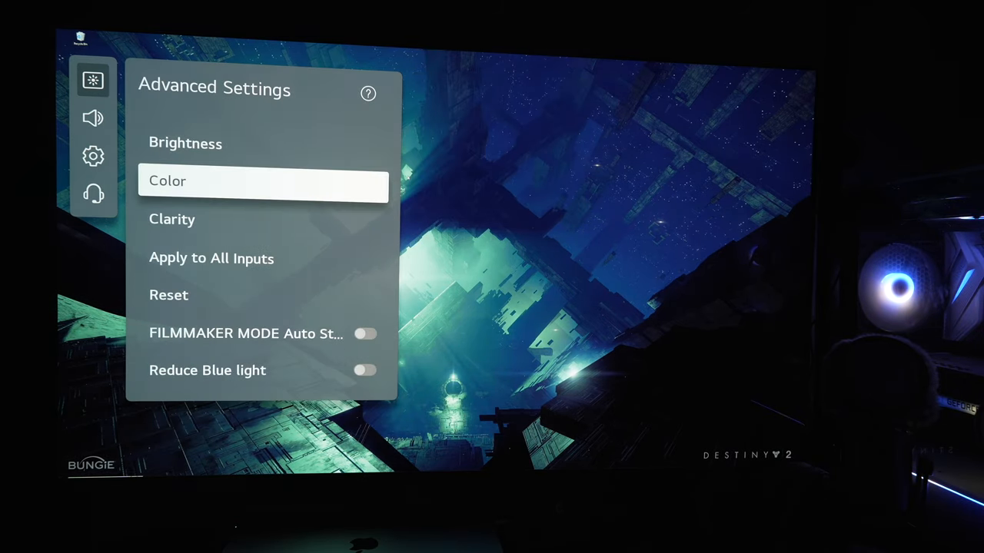
In Clarity, lower Adjust Sharpness from 10 to 9.
{"action": "left_click", "coordinate": [172, 219]}
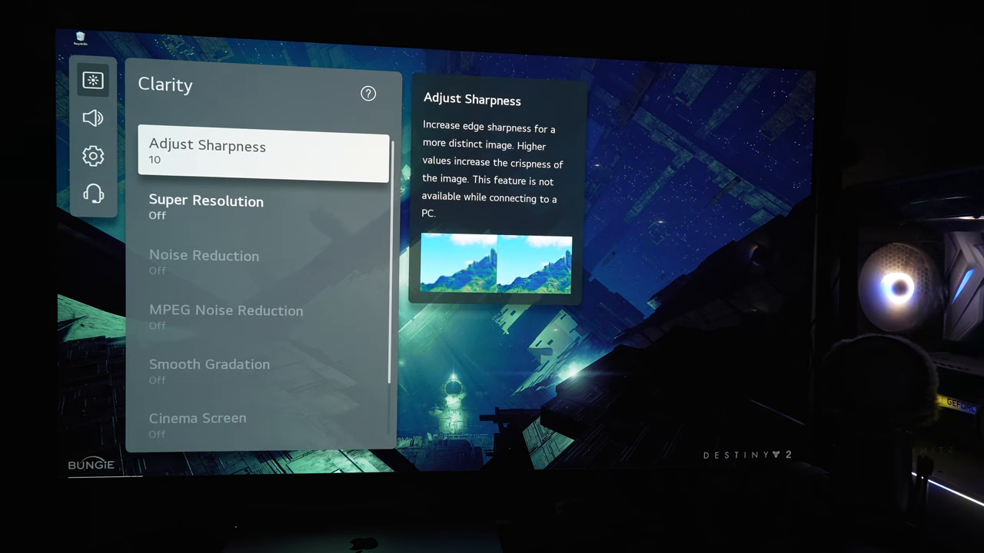
{"action": "scroll", "scroll_direction": "down", "scroll_amount": 3}
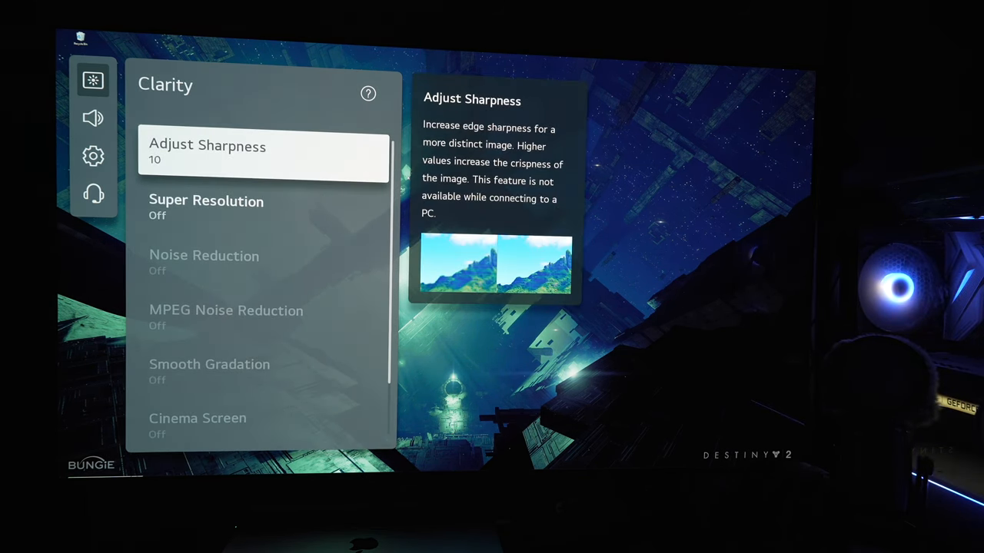
{"action": "left_click", "coordinate": [263, 151]}
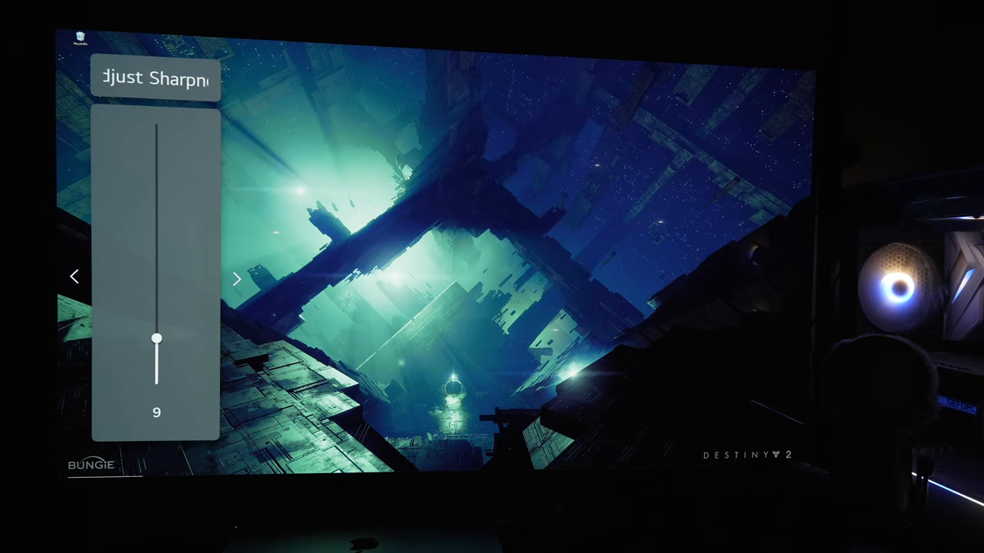
{"action": "left_click_drag", "start_coordinate": [156, 340], "coordinate": [157, 384]}
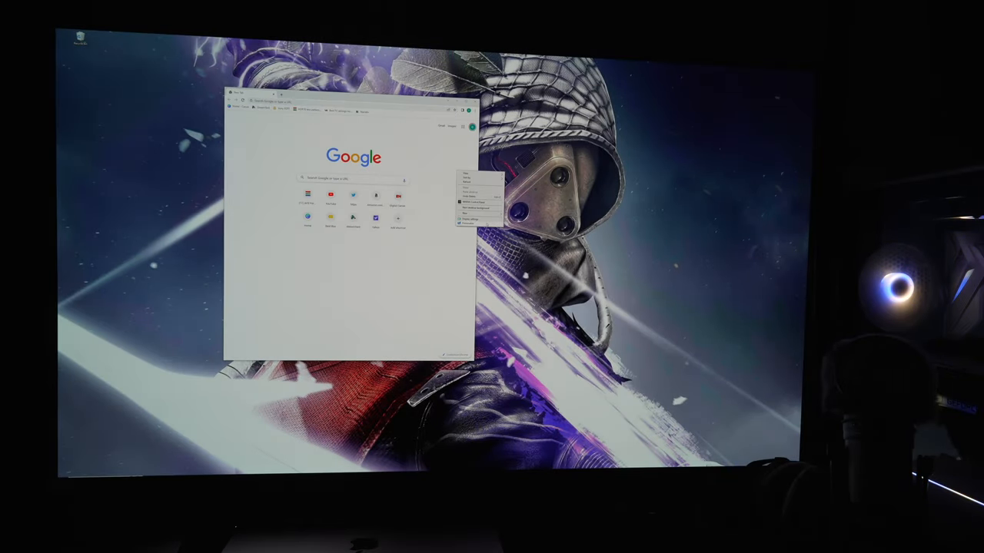
Open Windows Display settings and review the TV's advanced resolution and refresh rate info.
{"action": "left_click", "coordinate": [470, 221]}
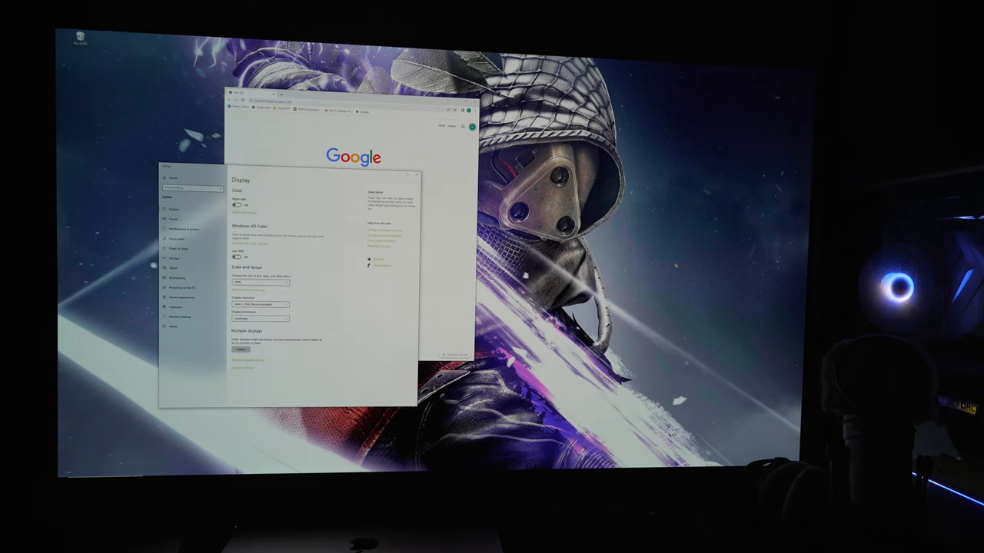
{"action": "left_click", "coordinate": [260, 282]}
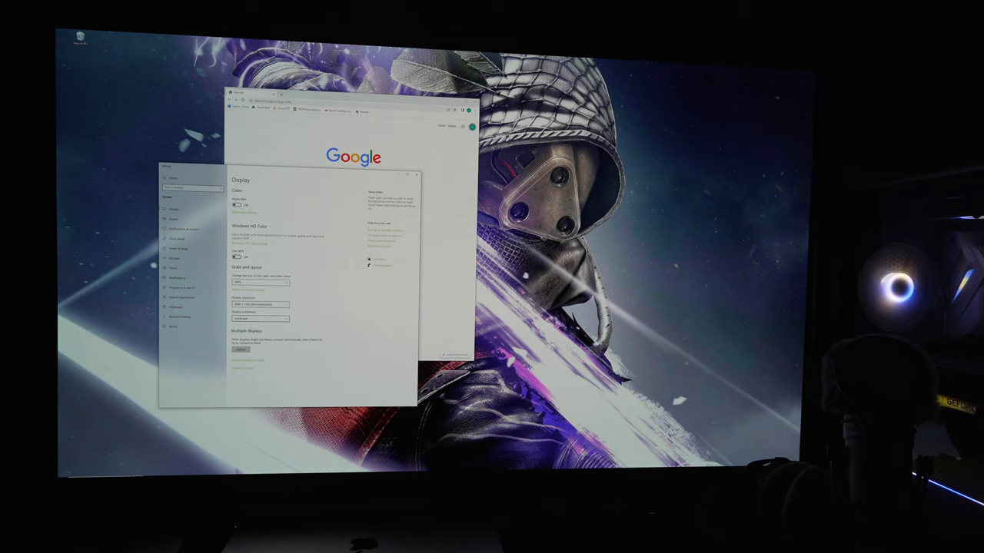
{"action": "left_click", "coordinate": [248, 360]}
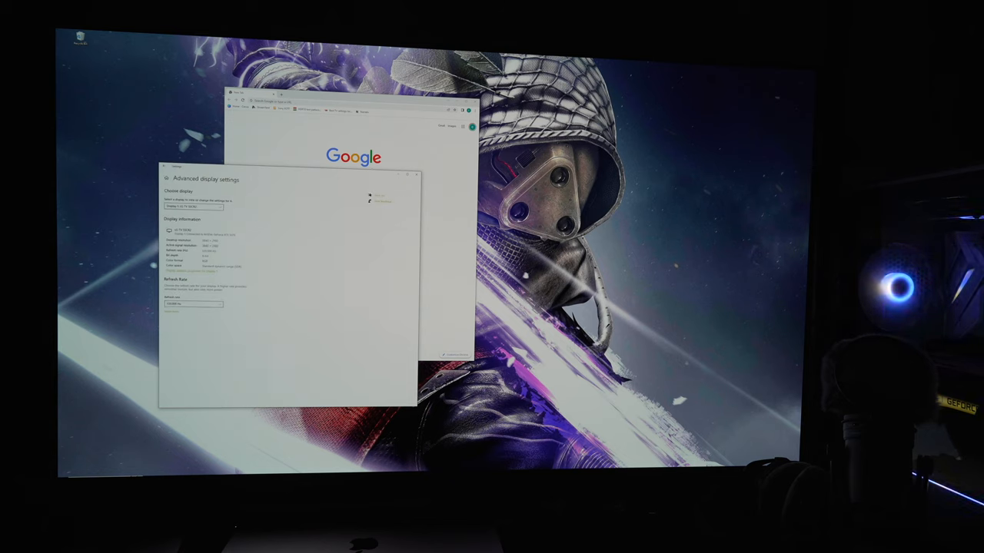
{"action": "left_click", "coordinate": [192, 303]}
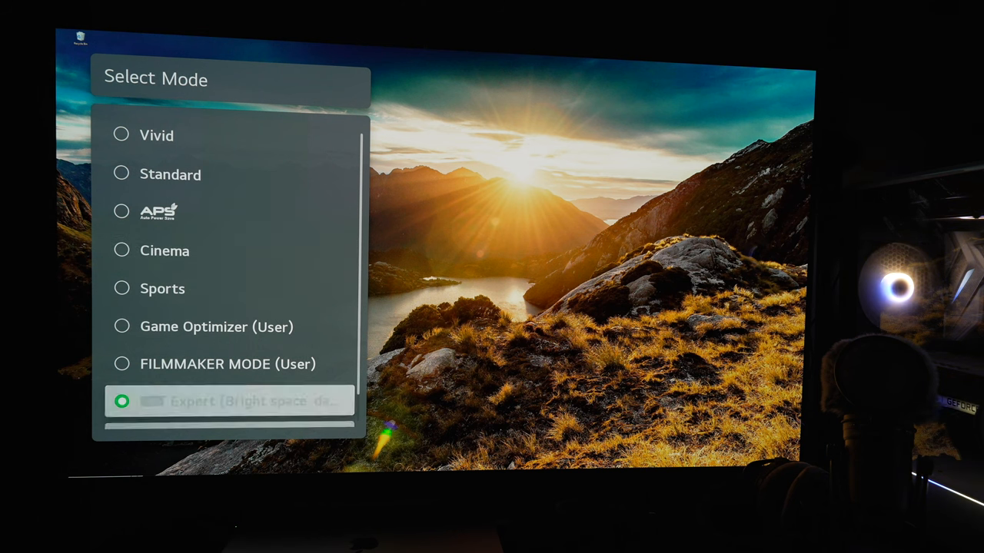
Scroll the picture mode list down to the Expert presets.
{"action": "scroll", "scroll_direction": "down", "scroll_amount": 3}
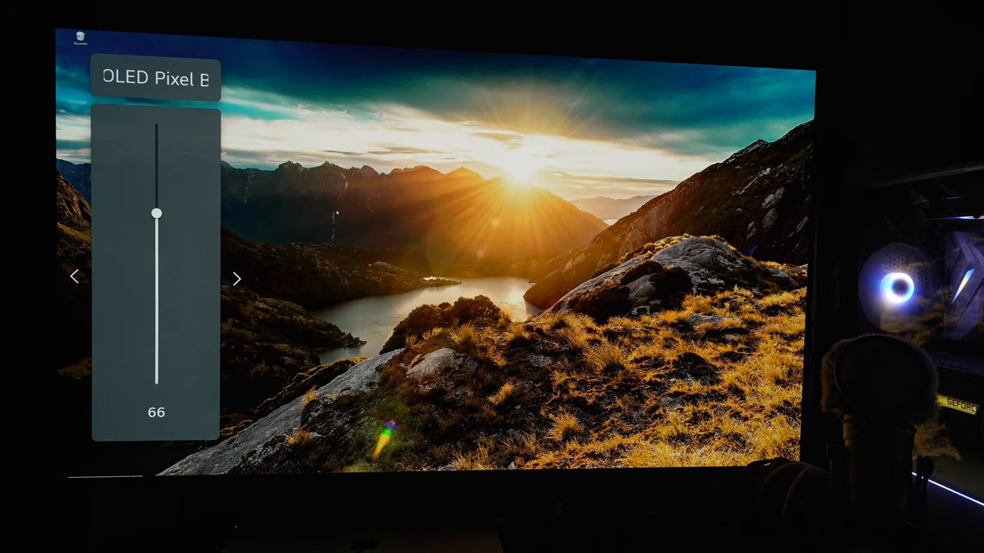
Lower Expert mode's OLED Pixel Brightness to 63.
{"action": "left_click_drag", "start_coordinate": [155, 213], "coordinate": [155, 223]}
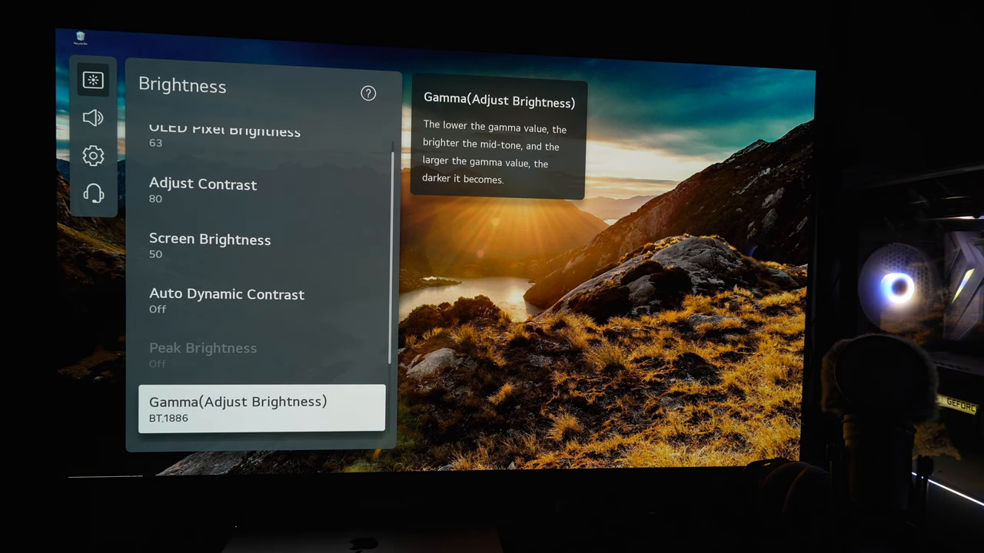
Pick 2.2 under Gamma (Adjust Brightness) and lower Clarity's Adjust Sharpness to 6.
{"action": "left_click", "coordinate": [262, 408]}
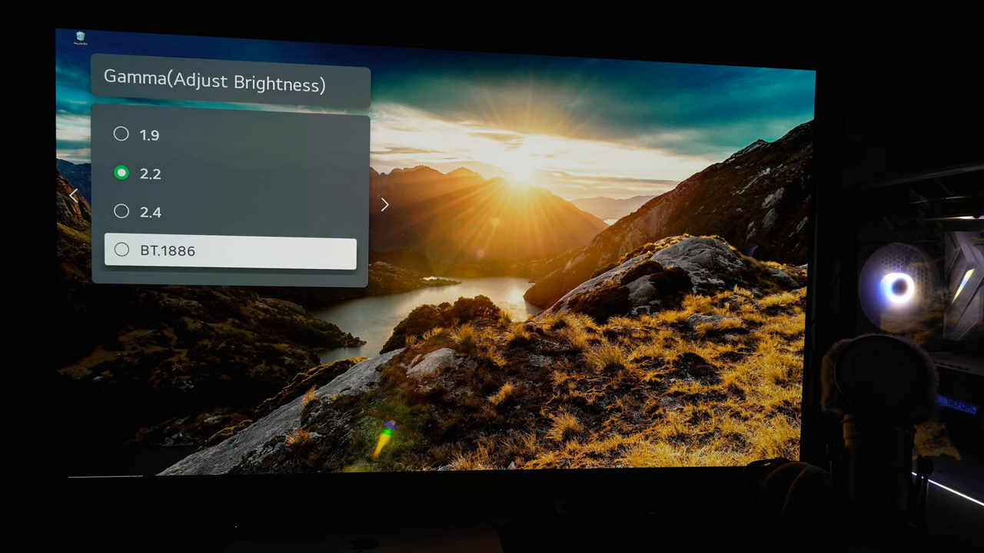
{"action": "left_click", "coordinate": [122, 249]}
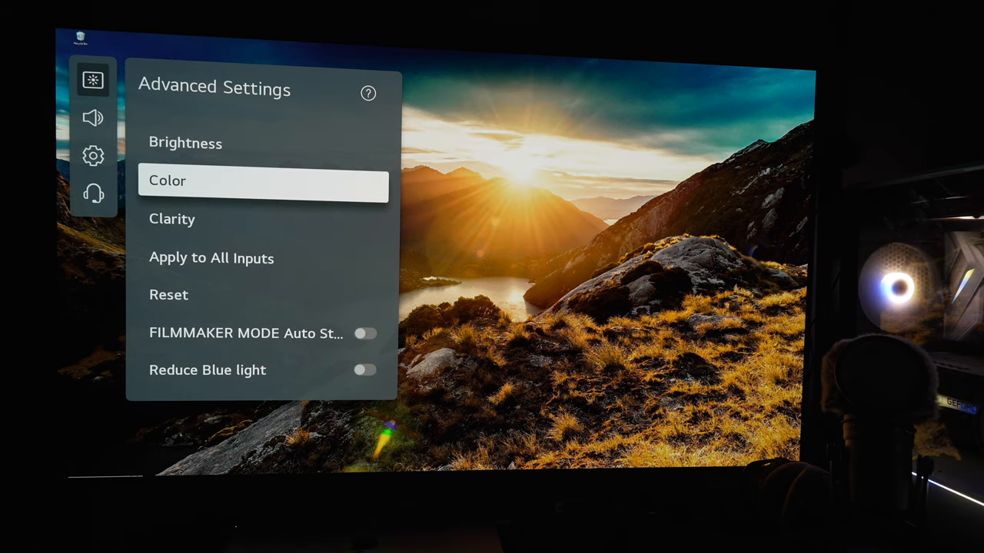
{"action": "left_click", "coordinate": [263, 186]}
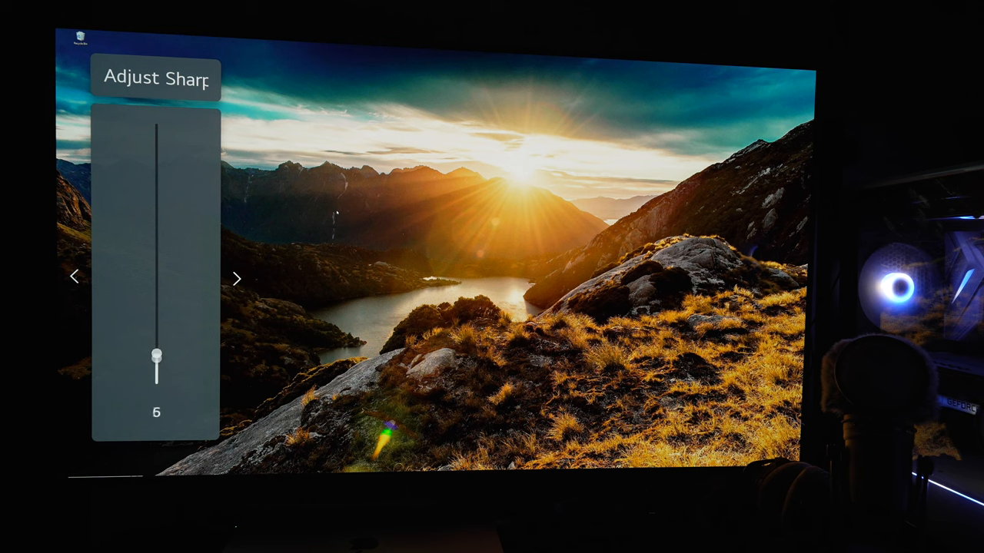
{"action": "left_click_drag", "start_coordinate": [156, 353], "coordinate": [156, 384]}
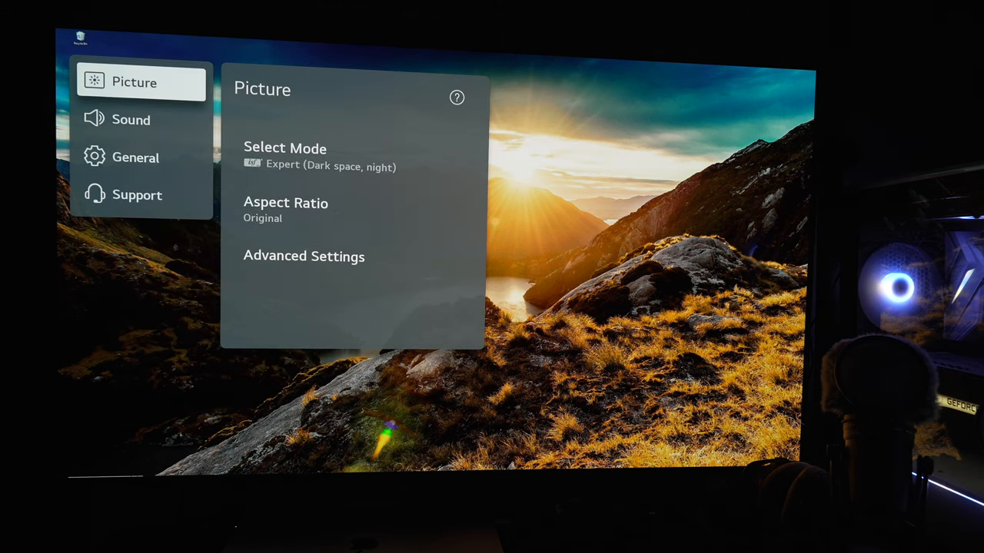
Close the TV settings menu so Destiny 2 can be launched in HDR.
{"action": "left_click", "coordinate": [136, 158]}
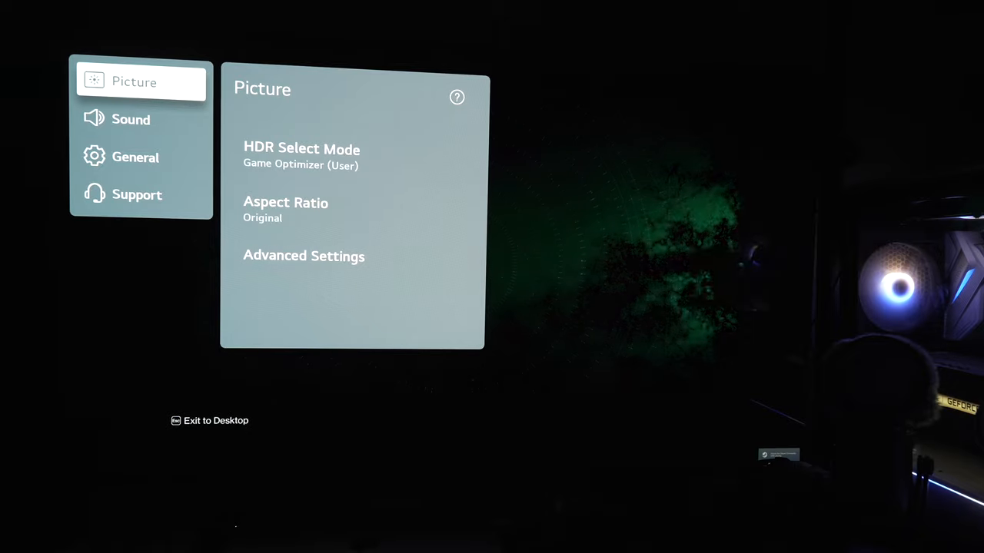
Check HDR brightness shows HGiG tone mapping and High peak brightness, then back out to the categories.
{"action": "left_click", "coordinate": [302, 154]}
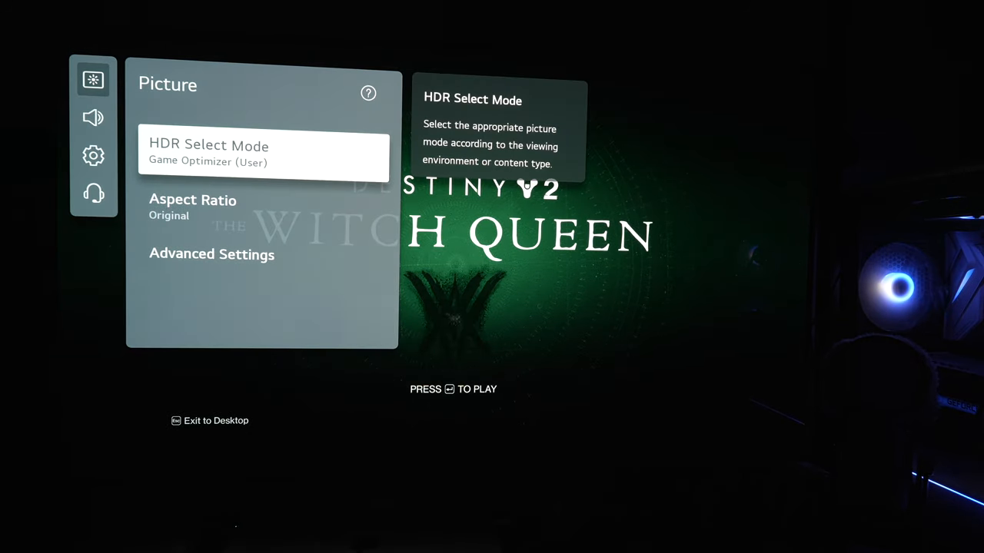
{"action": "left_click", "coordinate": [211, 253]}
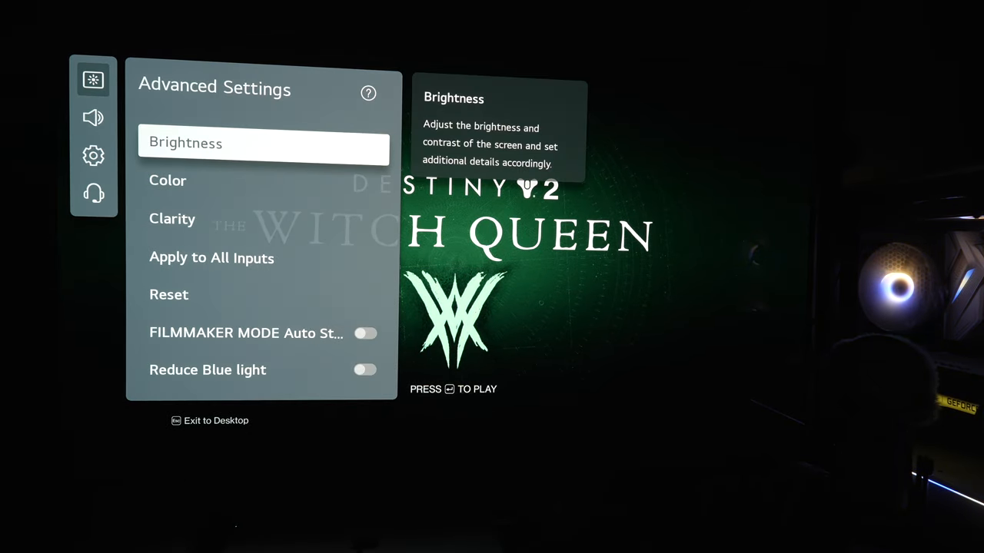
{"action": "left_click", "coordinate": [263, 142]}
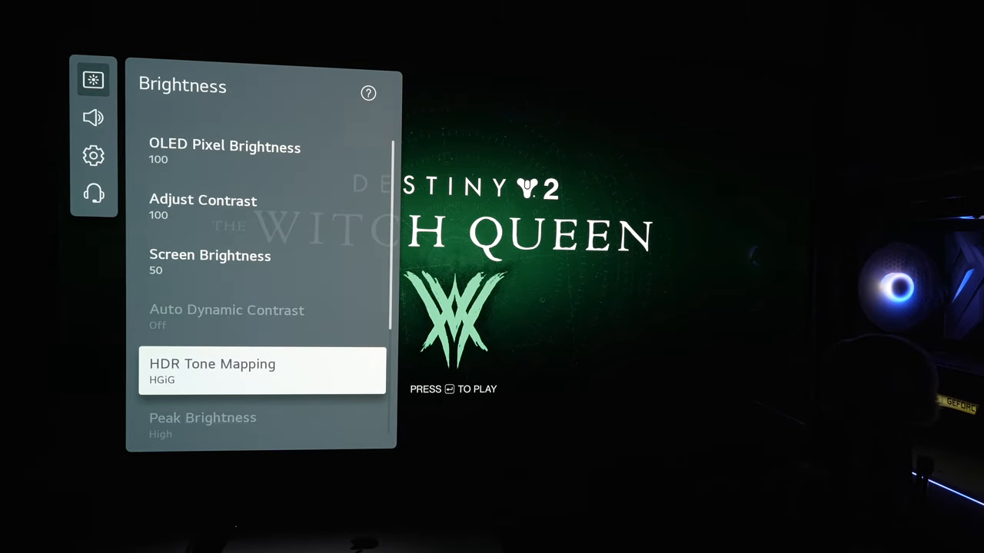
{"action": "scroll", "scroll_direction": "down", "scroll_amount": 3}
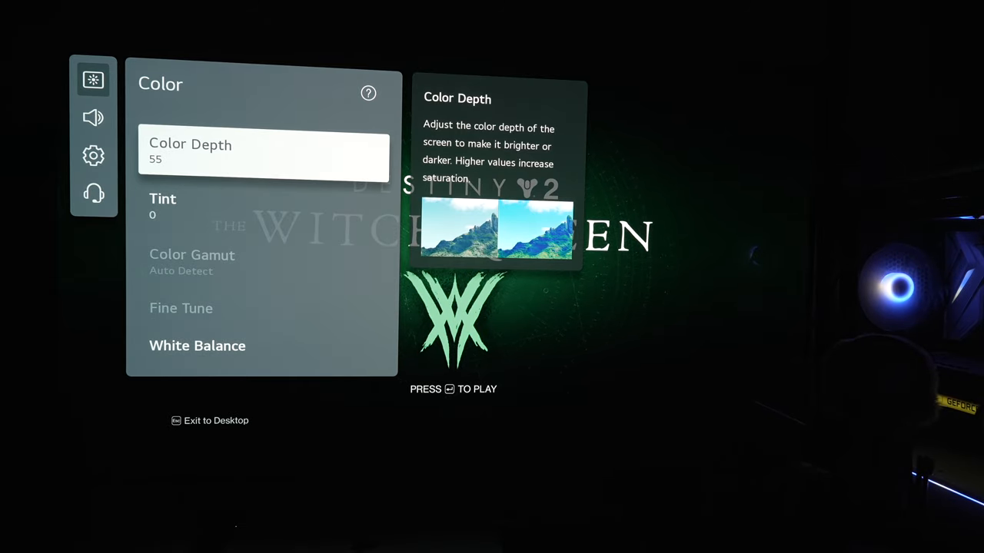
{"action": "left_click", "coordinate": [197, 345]}
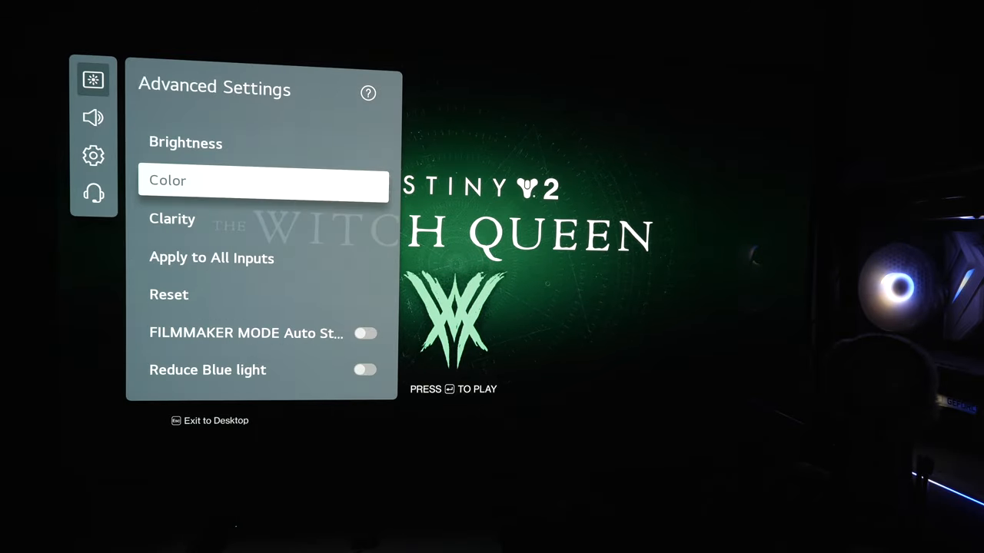
{"action": "left_click", "coordinate": [172, 219]}
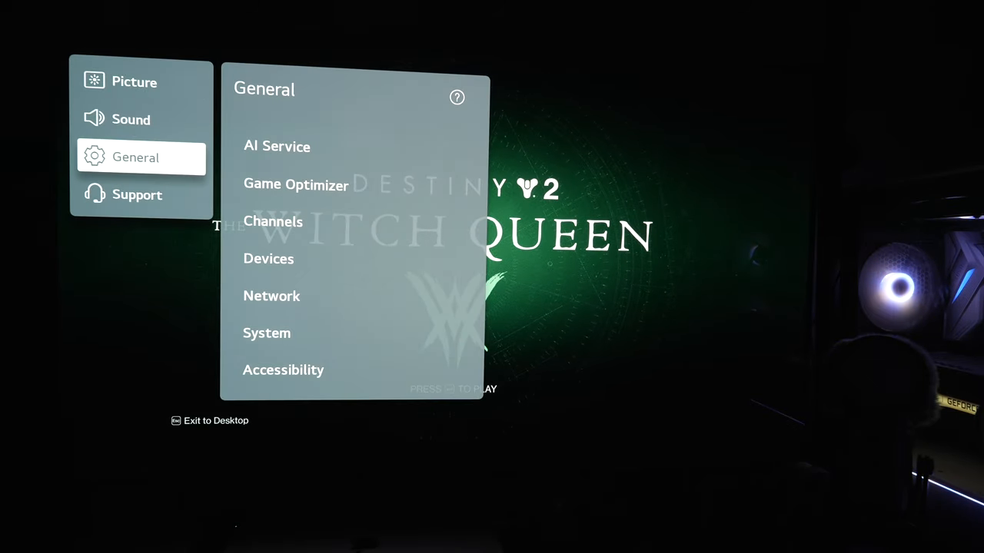
Confirm VRR & G-Sync is on under General > Game Optimizer, then exit the TV overlay.
{"action": "left_click", "coordinate": [295, 184]}
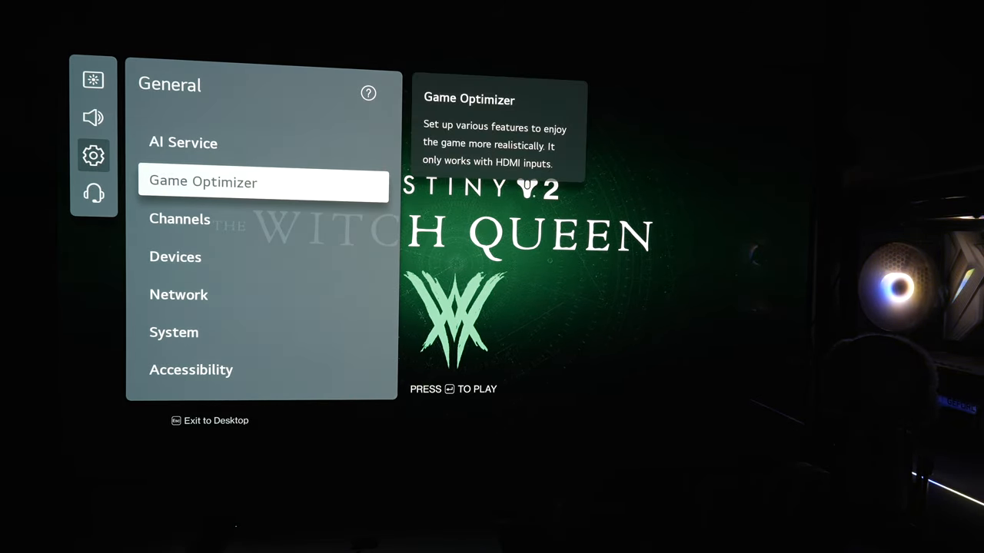
{"action": "left_click", "coordinate": [183, 143]}
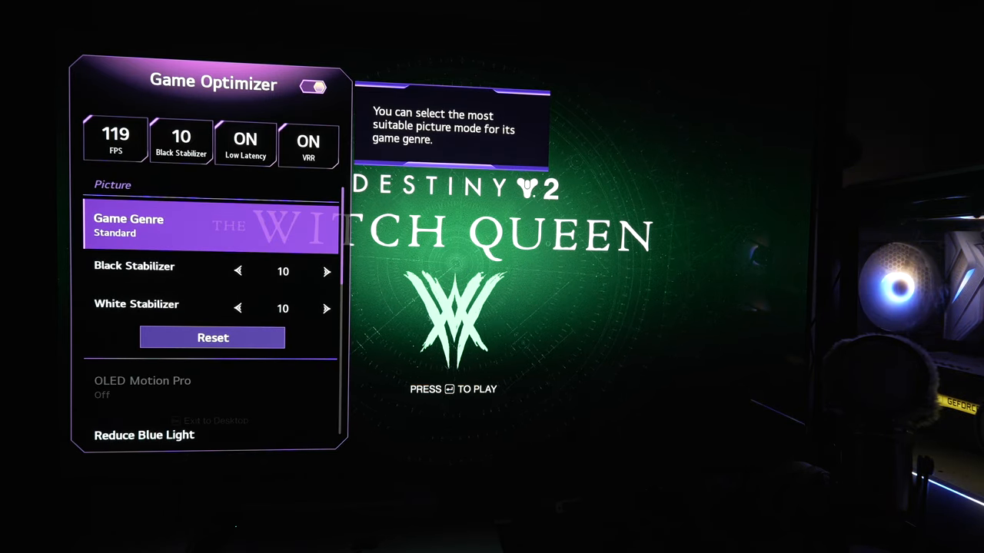
{"action": "scroll", "scroll_direction": "down", "scroll_amount": 3}
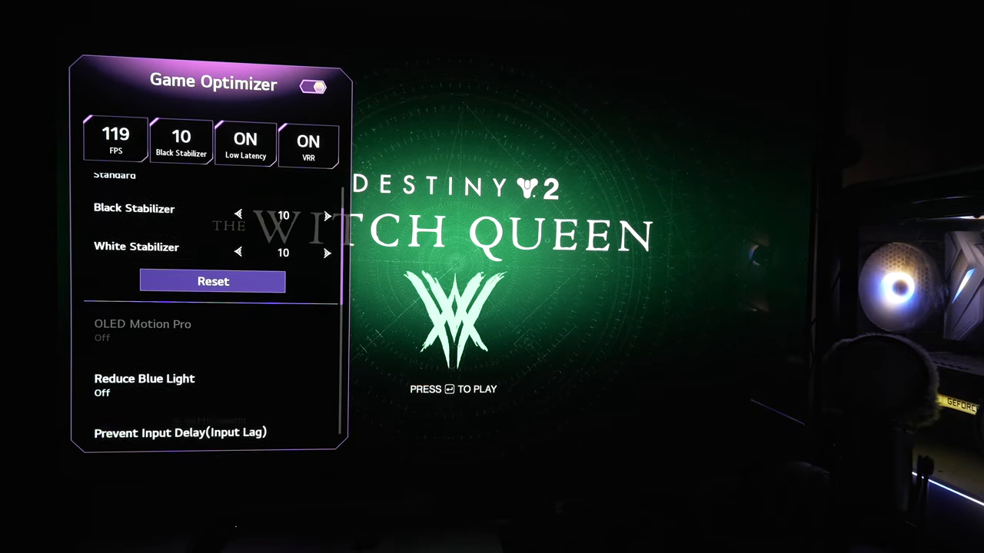
{"action": "scroll", "scroll_direction": "down", "scroll_amount": 3}
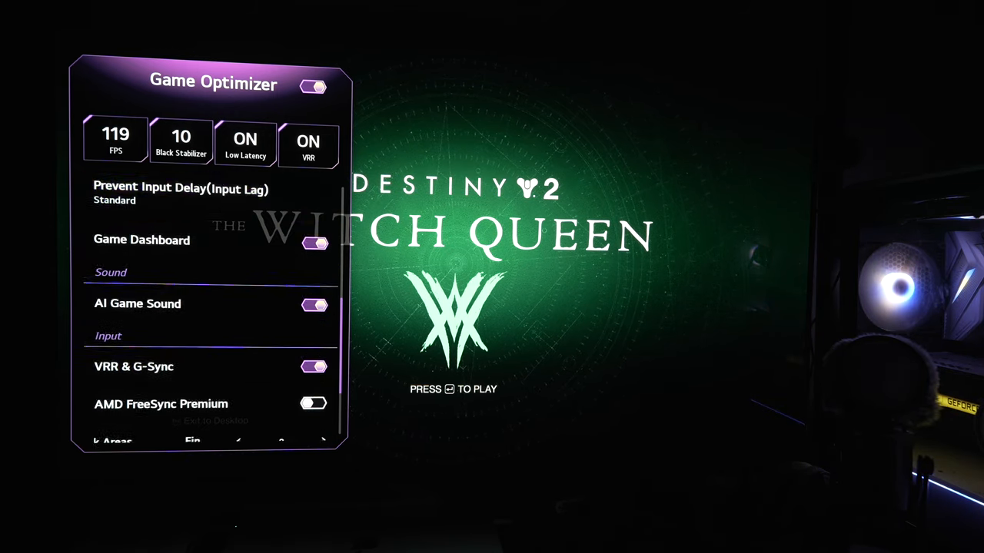
{"action": "left_click", "coordinate": [180, 142]}
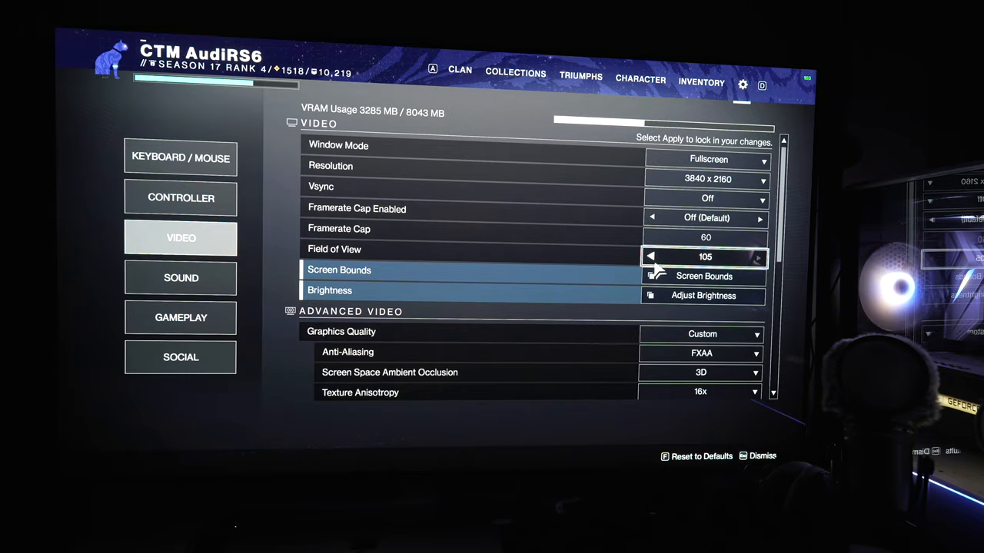
Confirm HDR is On in Destiny 2's Video settings.
{"action": "scroll", "scroll_direction": "down", "scroll_amount": 3}
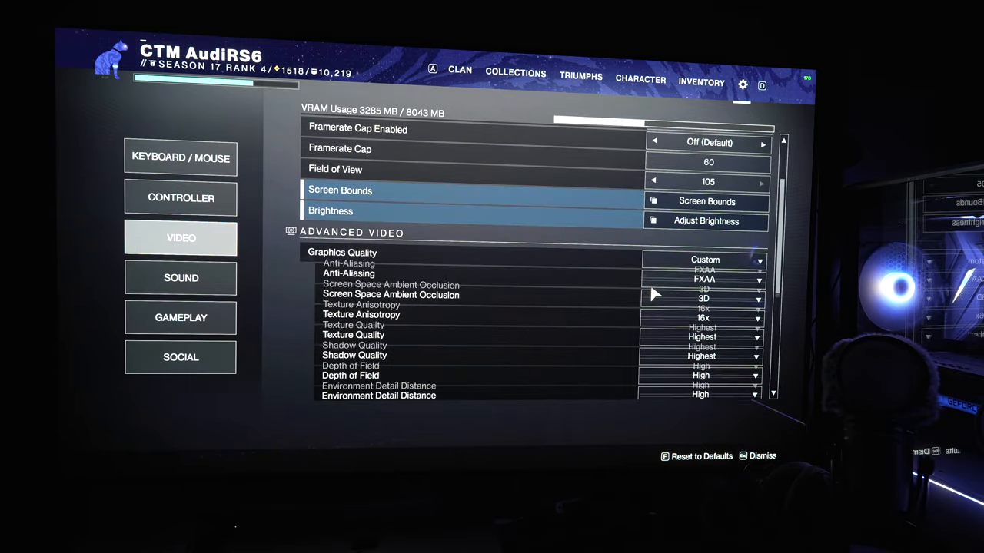
{"action": "scroll", "scroll_direction": "down", "scroll_amount": 3}
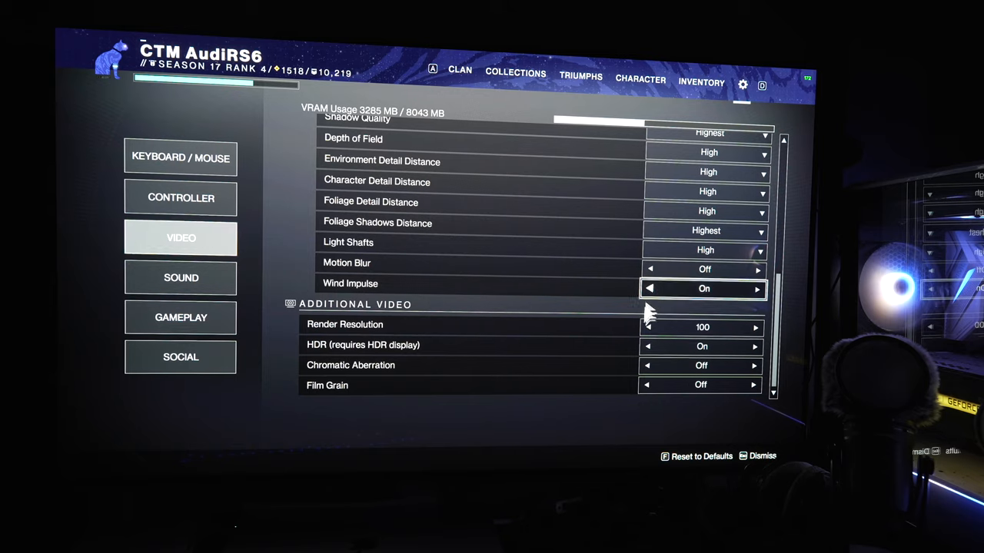
{"action": "mouse_move", "coordinate": [388, 338]}
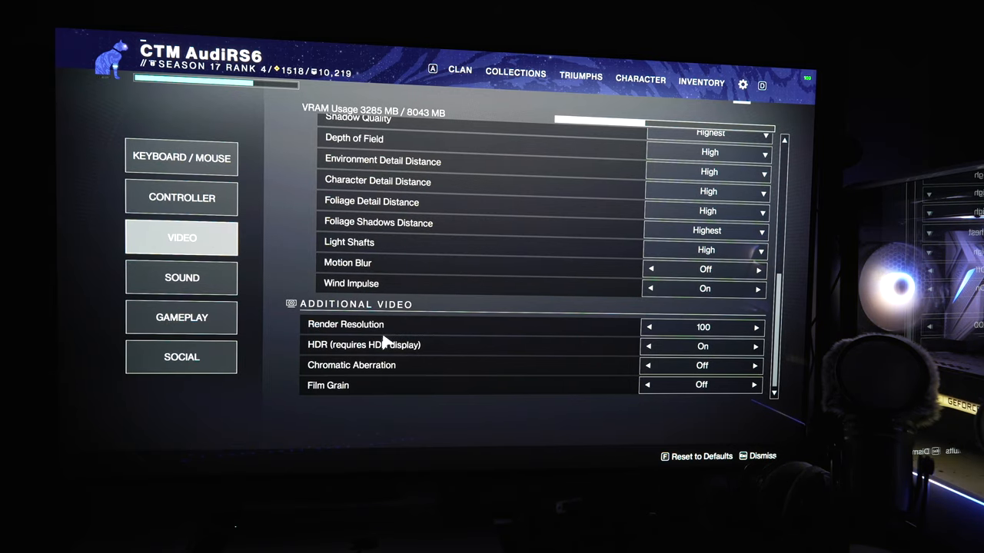
{"action": "scroll", "scroll_direction": "up", "scroll_amount": 3}
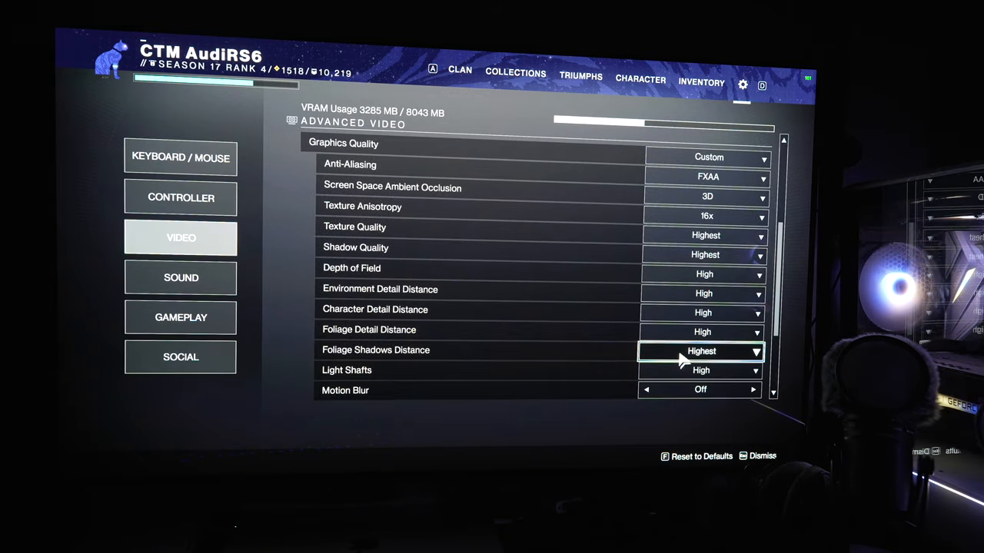
{"action": "scroll", "scroll_direction": "up", "scroll_amount": 3}
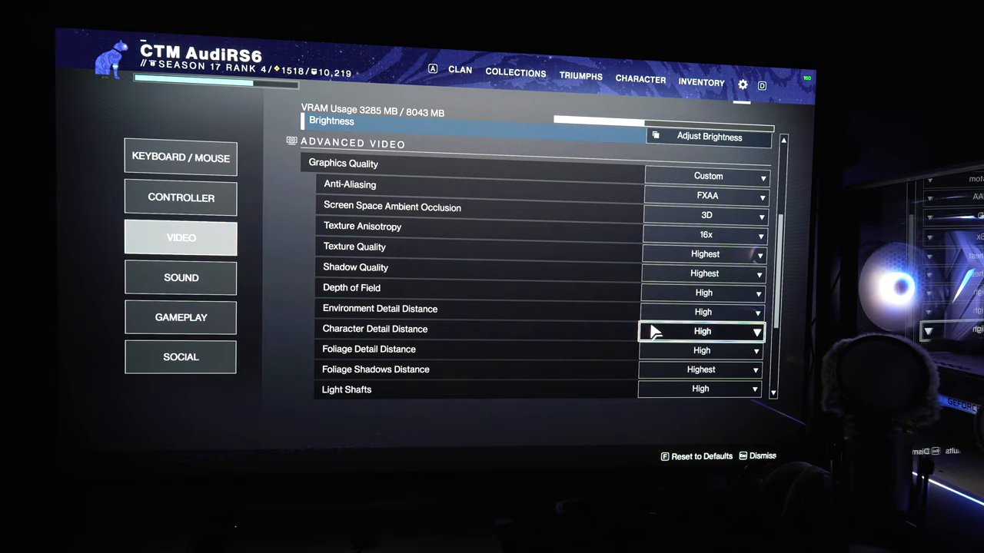
Adjust HDR Peak Brightness to about 765 nits, keeping Midpoint at 40.
{"action": "left_click", "coordinate": [708, 136]}
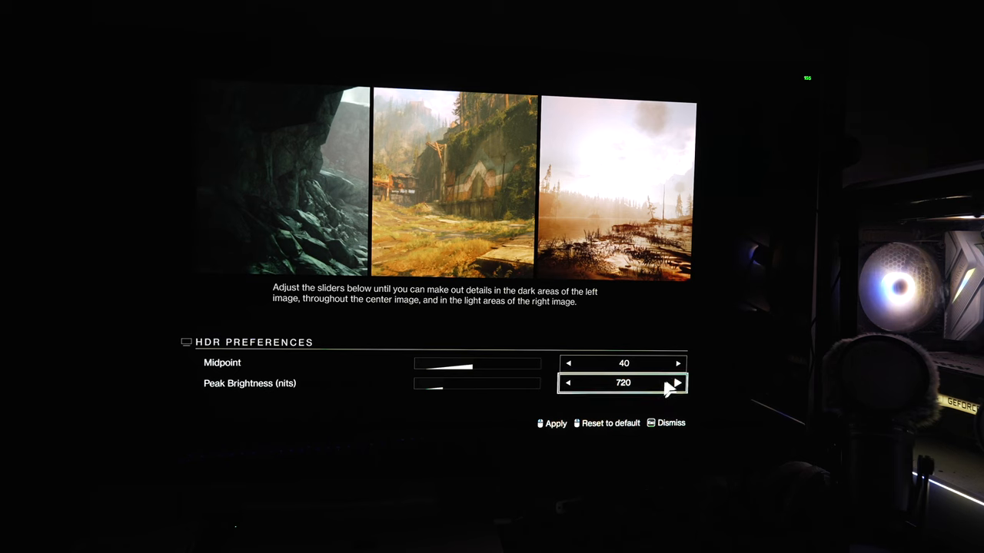
{"action": "left_click", "coordinate": [677, 383]}
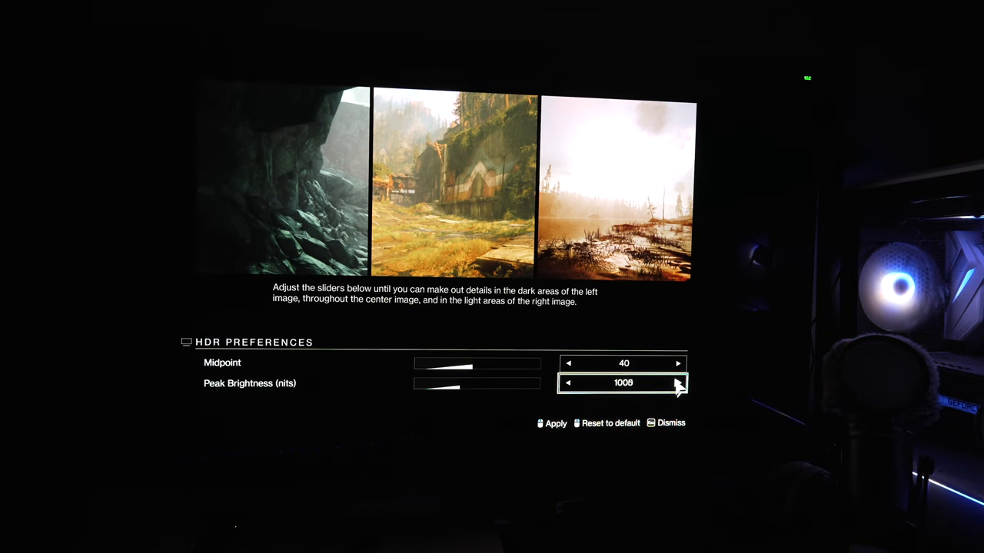
{"action": "left_click", "coordinate": [678, 383]}
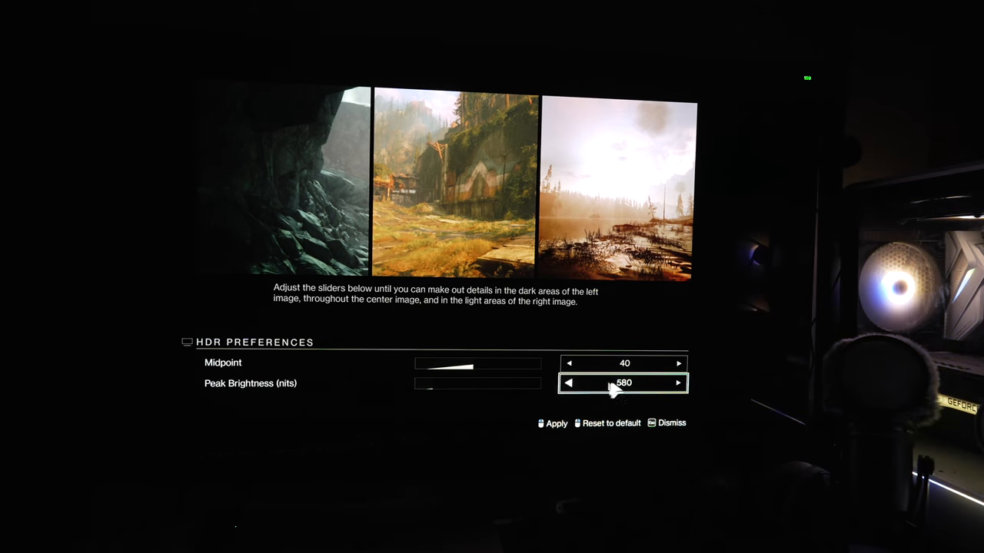
{"action": "left_click", "coordinate": [677, 382]}
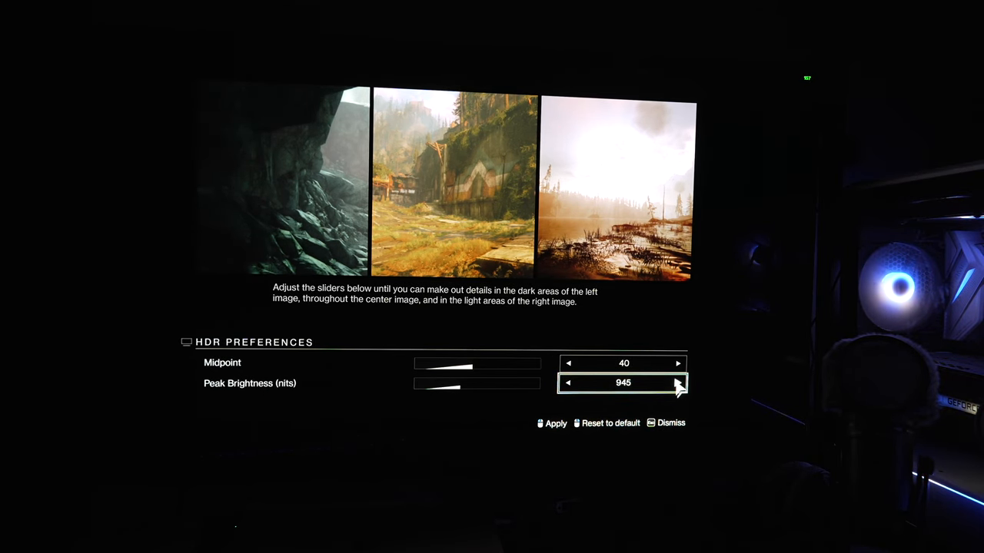
{"action": "left_click", "coordinate": [567, 382]}
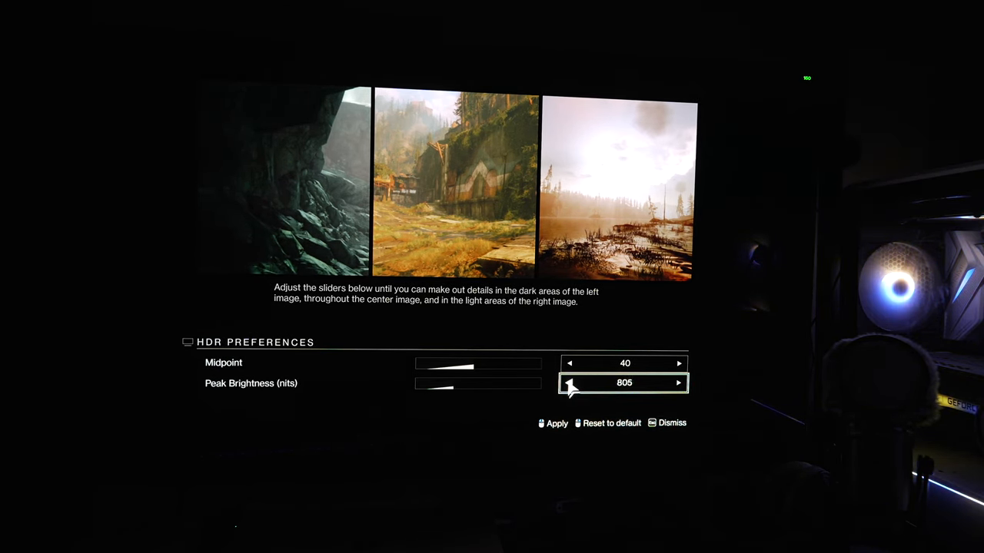
{"action": "left_click", "coordinate": [569, 383]}
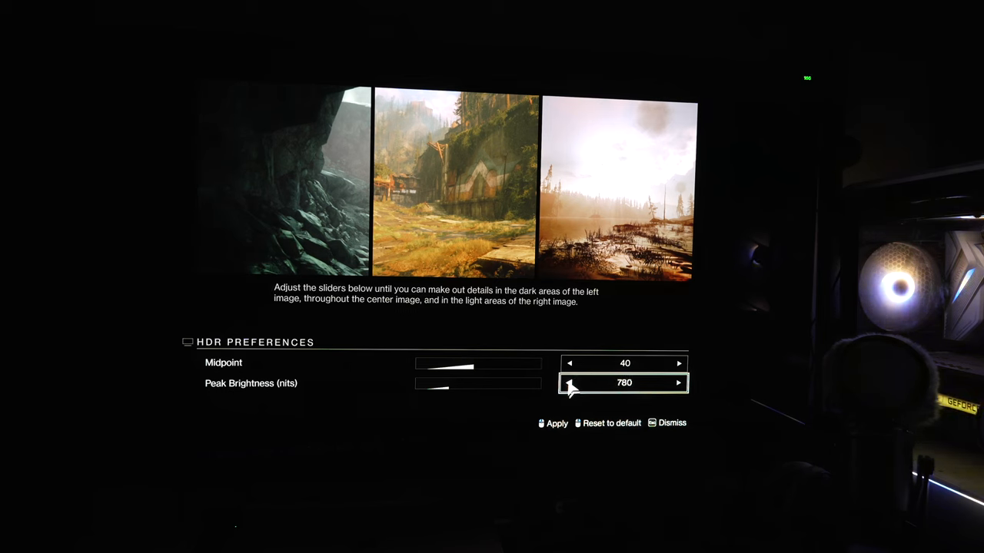
{"action": "left_click", "coordinate": [568, 383]}
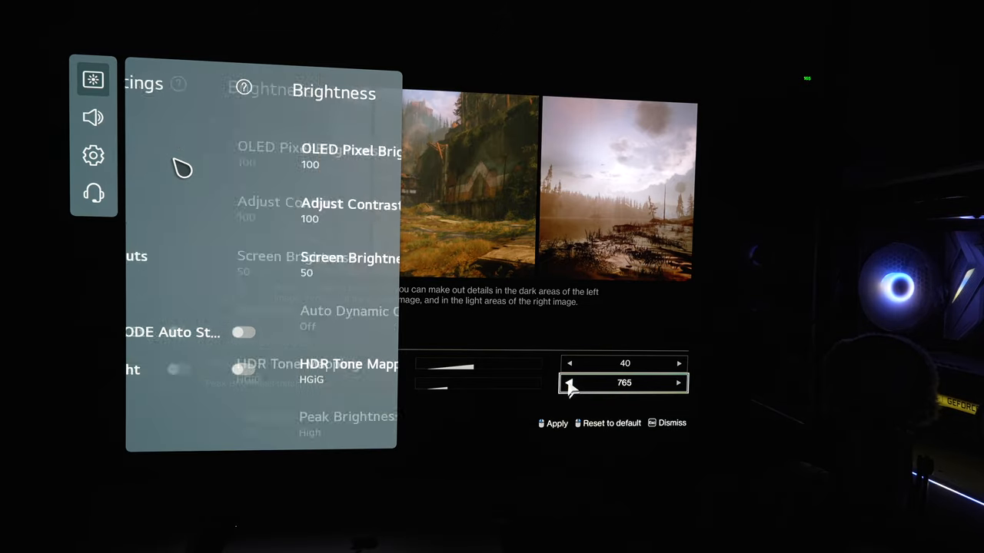
Compare HDR Tone Mapping Off and On, restore HGiG, and close the TV menu.
{"action": "left_click", "coordinate": [346, 365]}
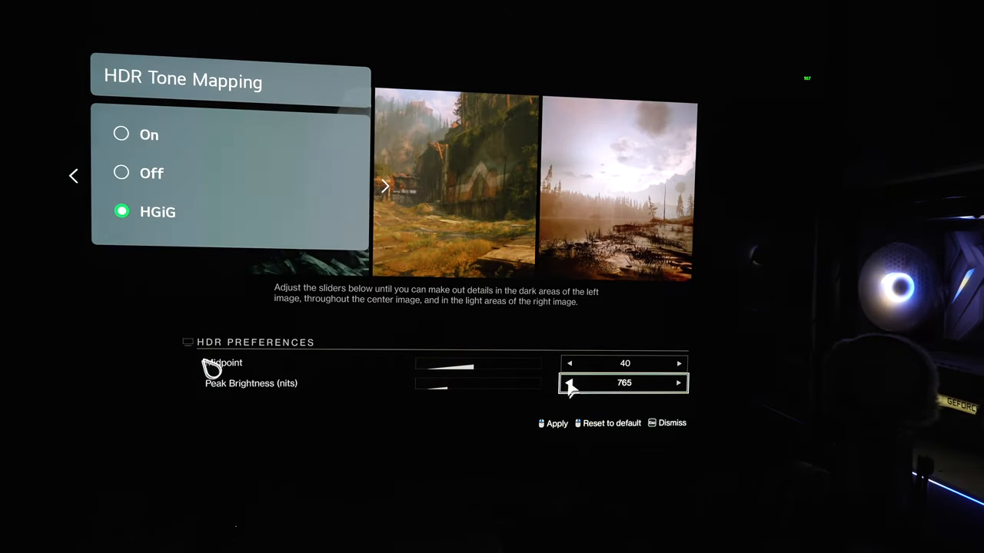
{"action": "left_click", "coordinate": [152, 173]}
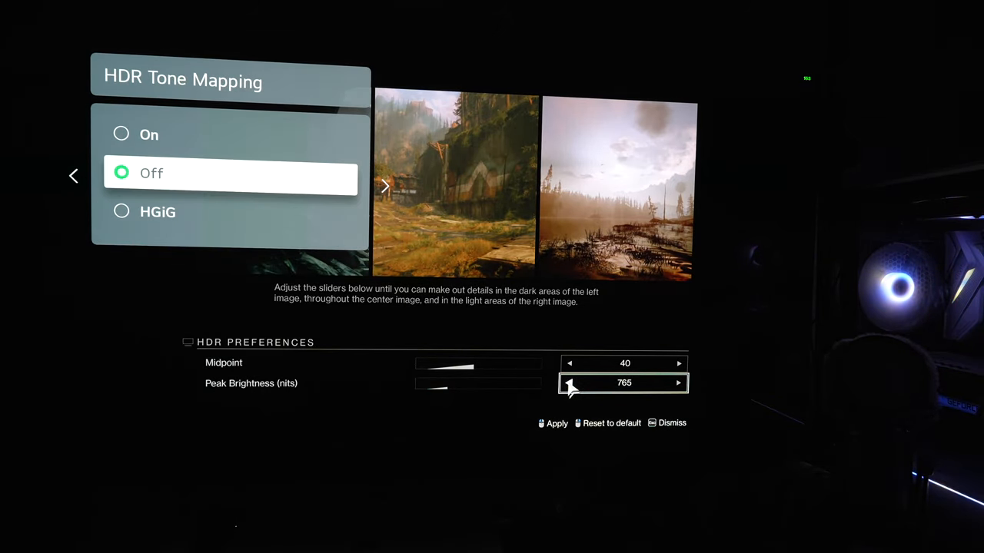
{"action": "left_click", "coordinate": [149, 135]}
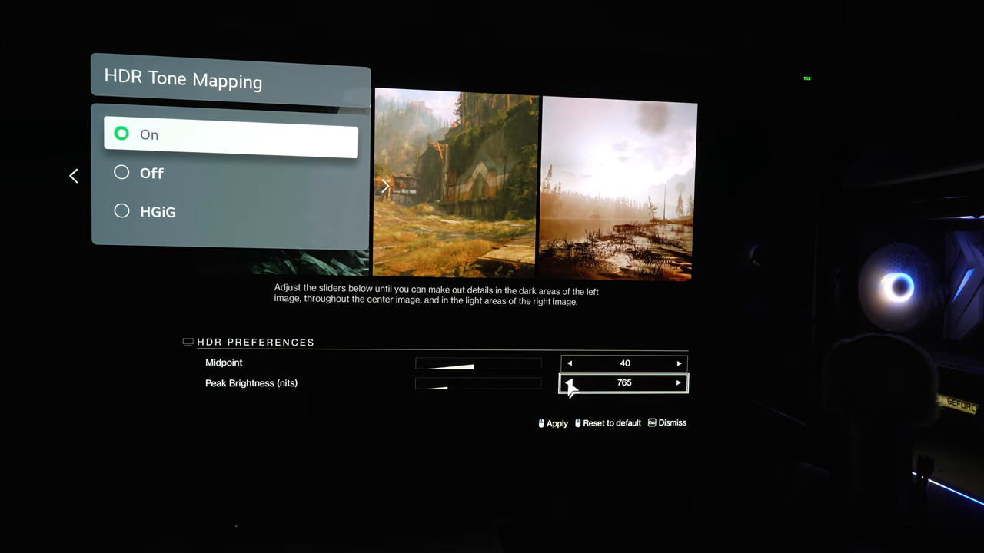
{"action": "left_click", "coordinate": [569, 382]}
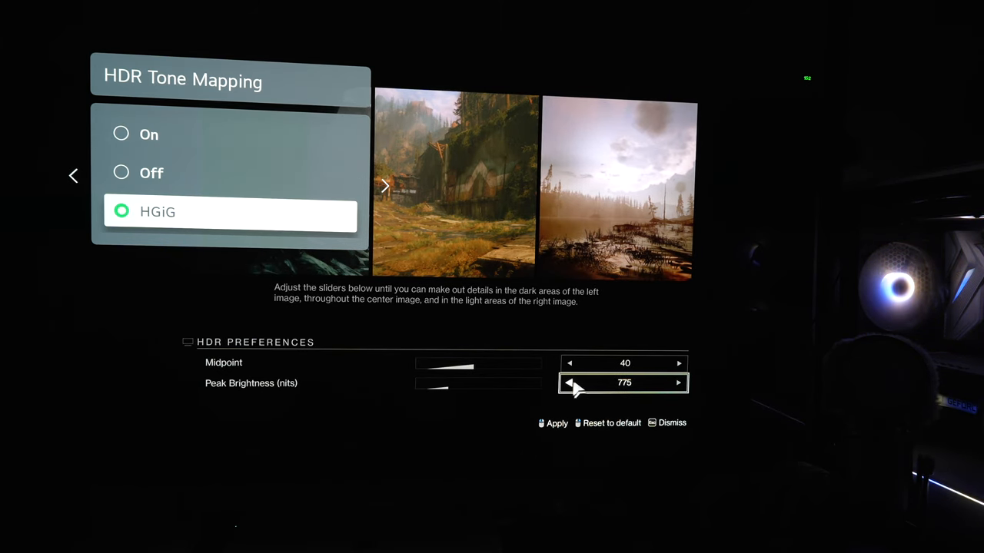
{"action": "left_click", "coordinate": [569, 383]}
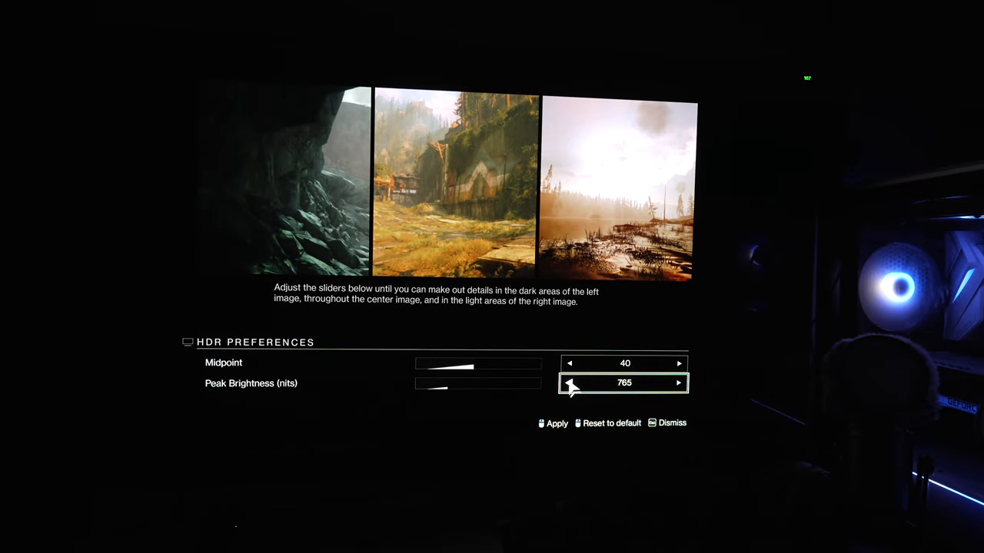
Apply the HDR preferences, leave Settings, and launch into The Steppes in the Cosmodrome.
{"action": "left_click", "coordinate": [671, 423]}
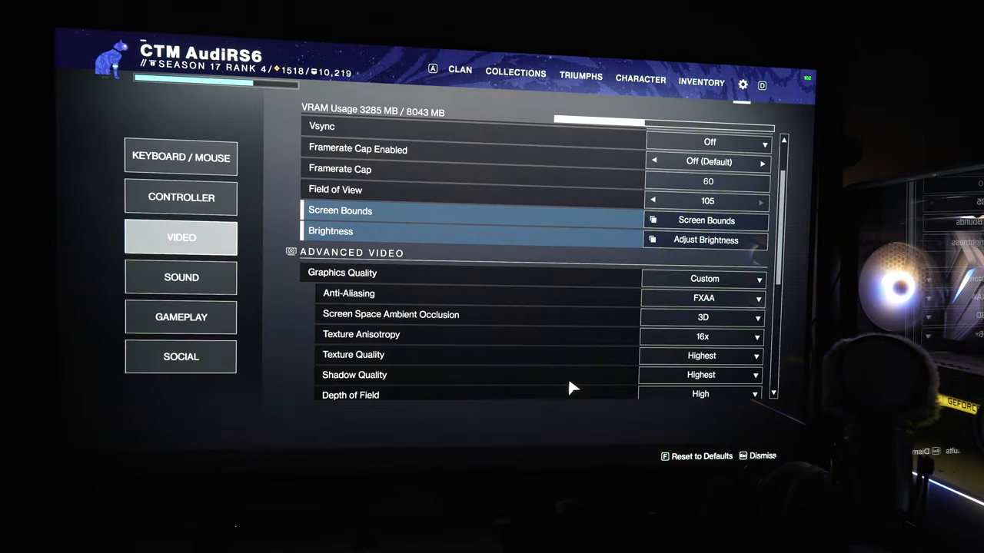
{"action": "left_click", "coordinate": [761, 456]}
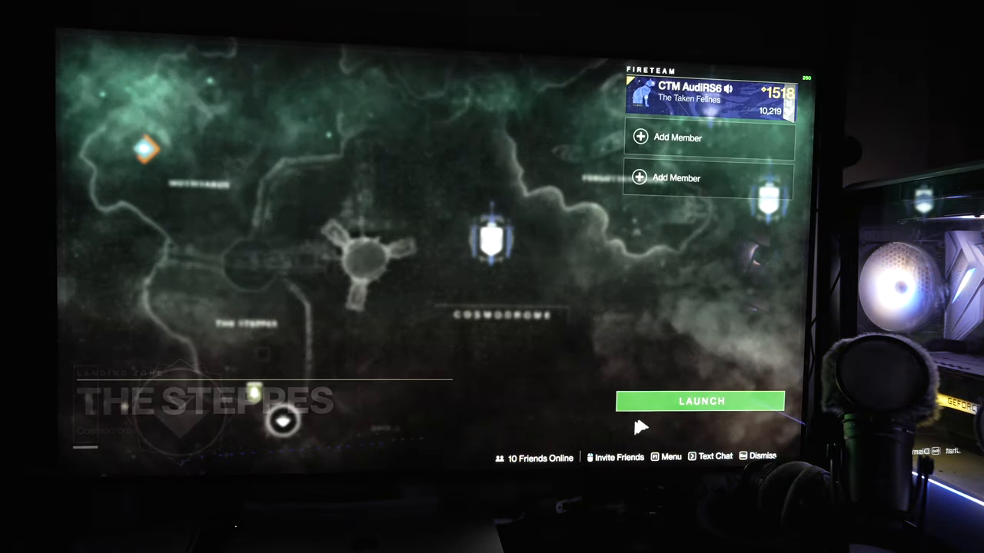
{"action": "left_click", "coordinate": [700, 401]}
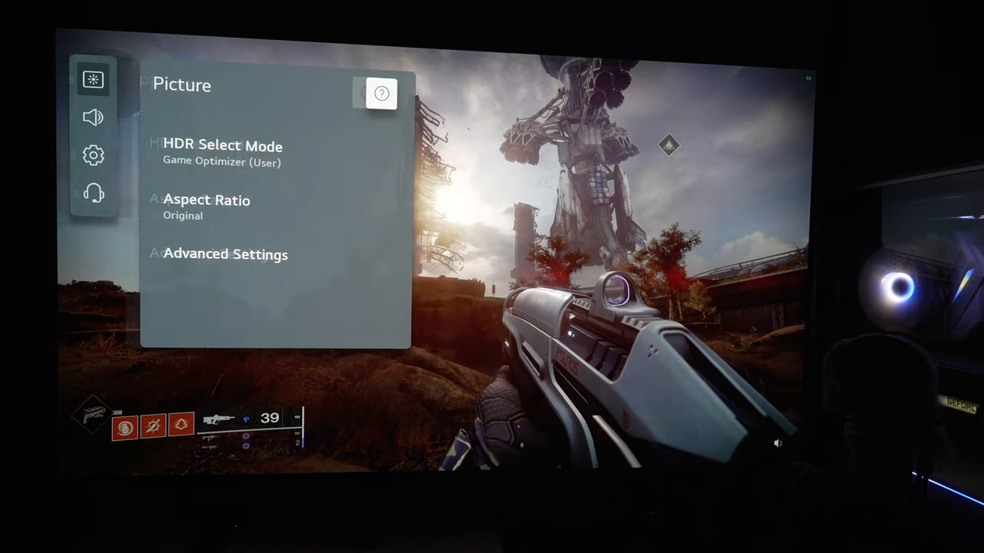
Open the TV brightness settings in-game and view HDR Tone Mapping, still set to HGiG.
{"action": "left_click", "coordinate": [225, 254]}
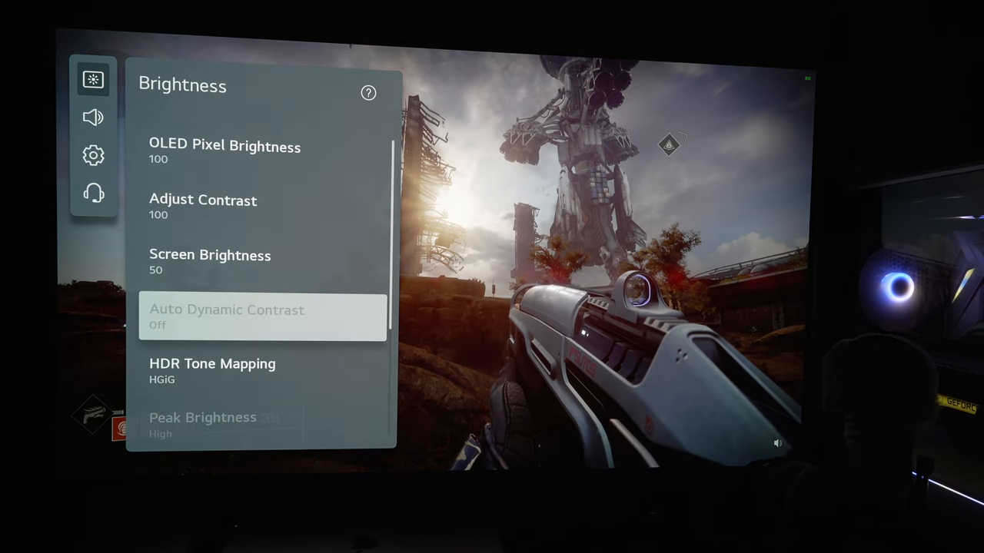
{"action": "left_click", "coordinate": [212, 364]}
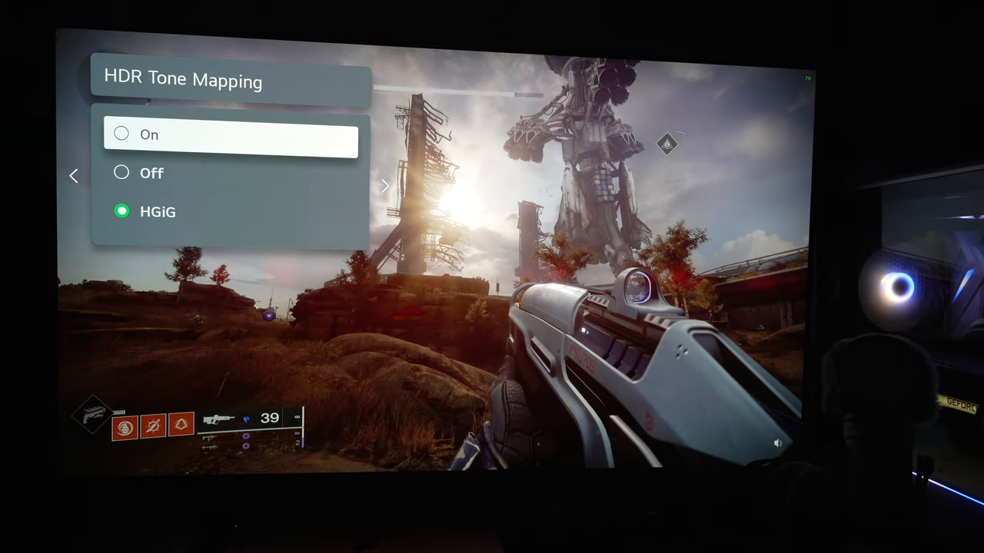